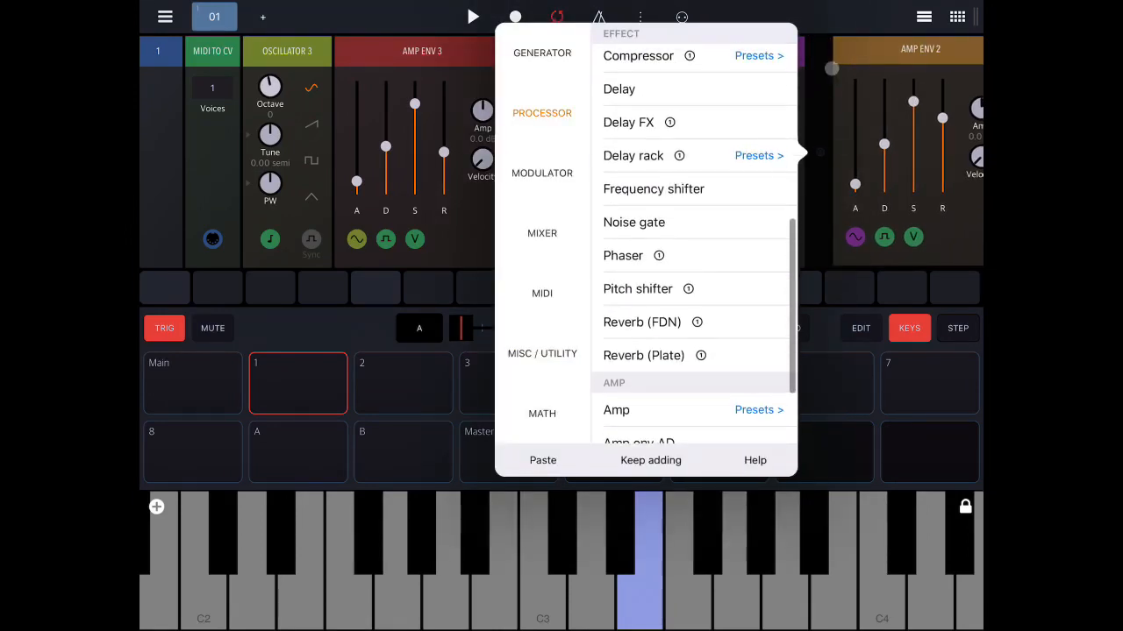
- Dismiss the module list, visit empty track 2, then return to track 1's rack
{"action": "left_click", "coordinate": [654, 189]}
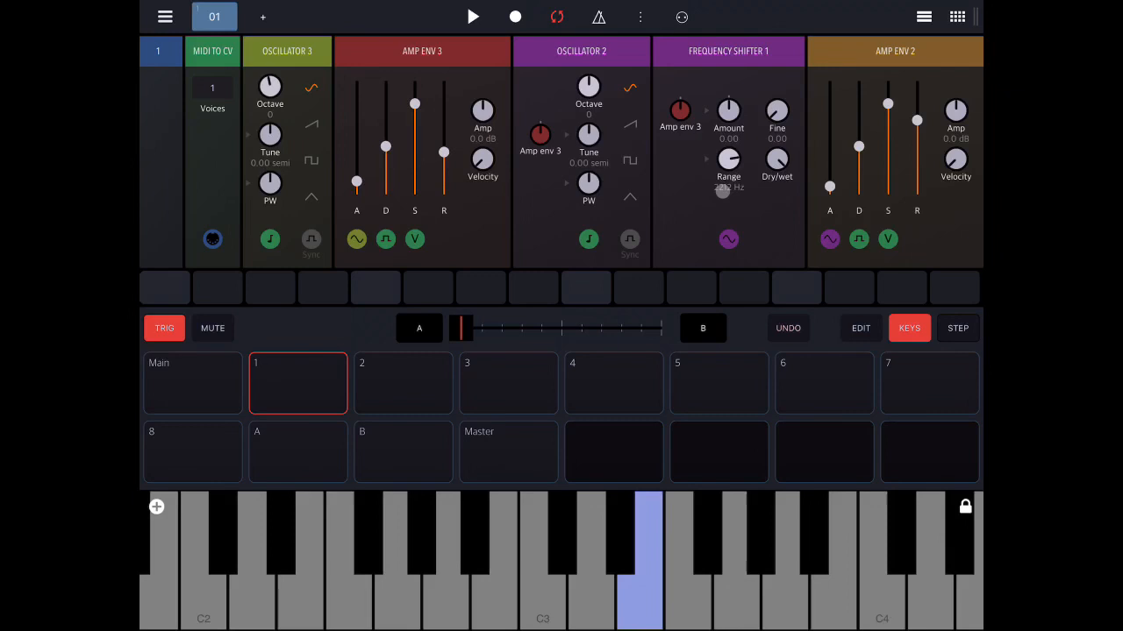
{"action": "left_click", "coordinate": [403, 383]}
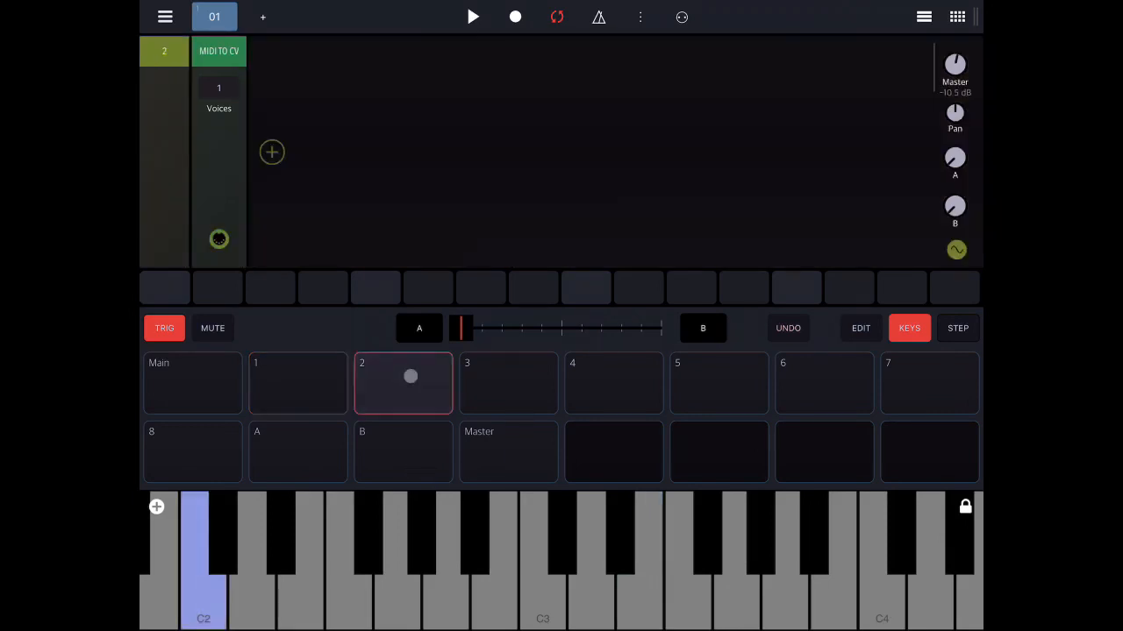
{"action": "left_click", "coordinate": [272, 152]}
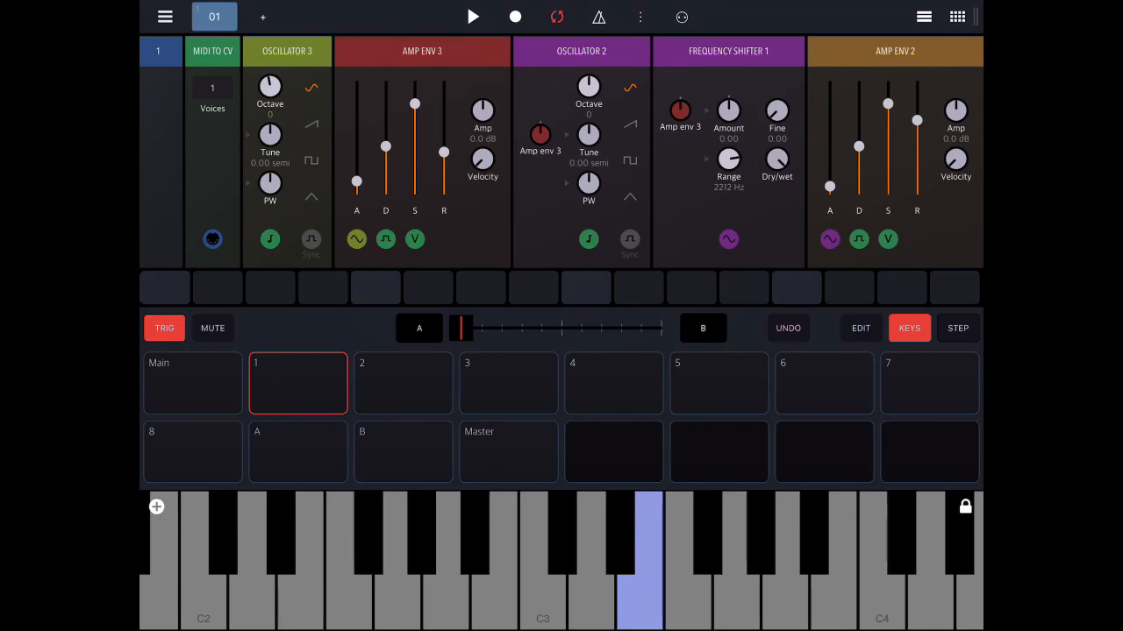
{"action": "left_click", "coordinate": [542, 561]}
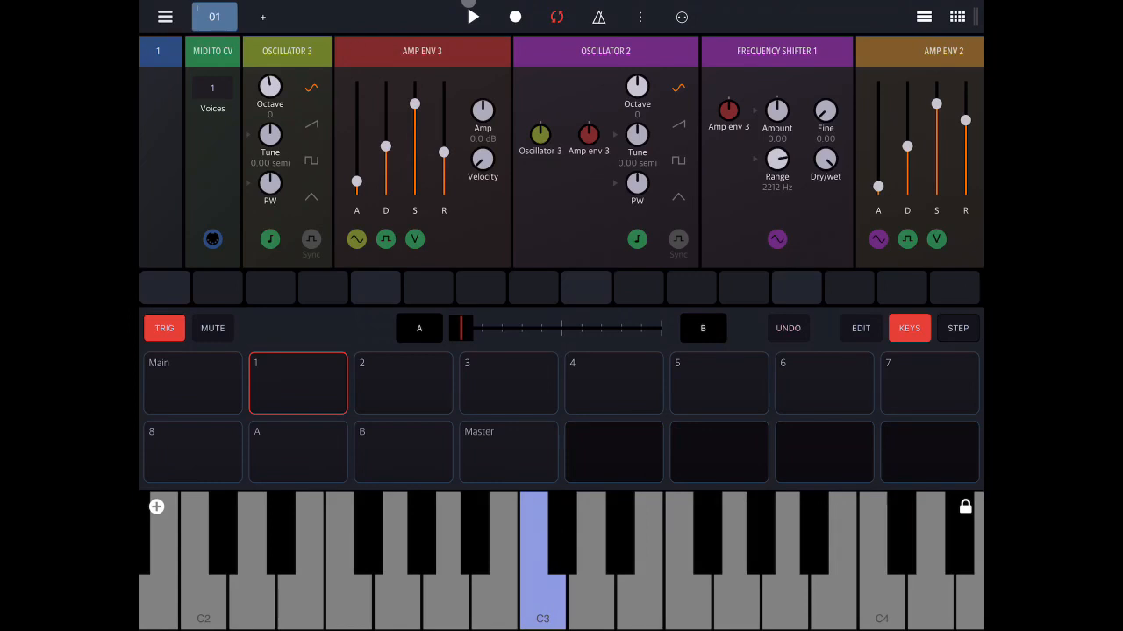
{"action": "left_click", "coordinate": [542, 561]}
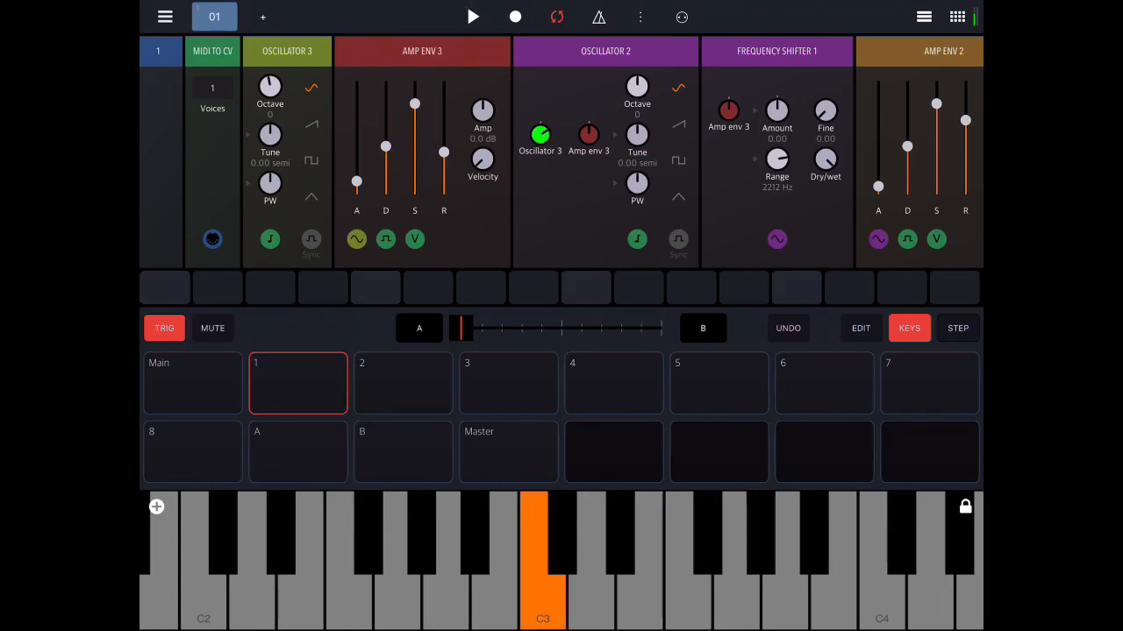
{"action": "left_click", "coordinate": [542, 562]}
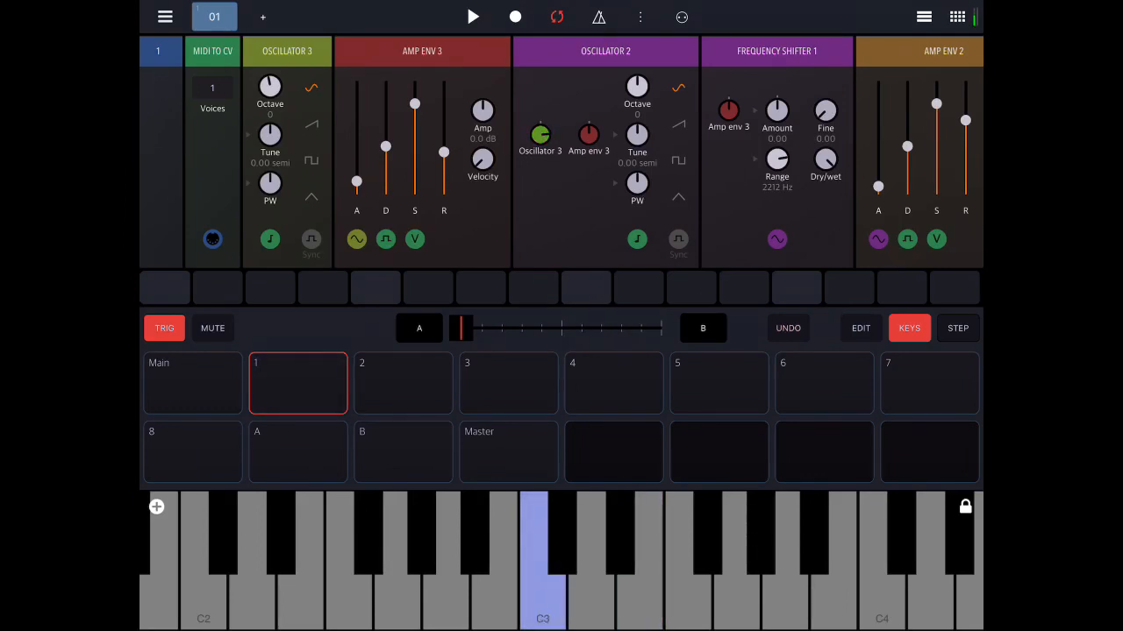
{"action": "left_click", "coordinate": [389, 561]}
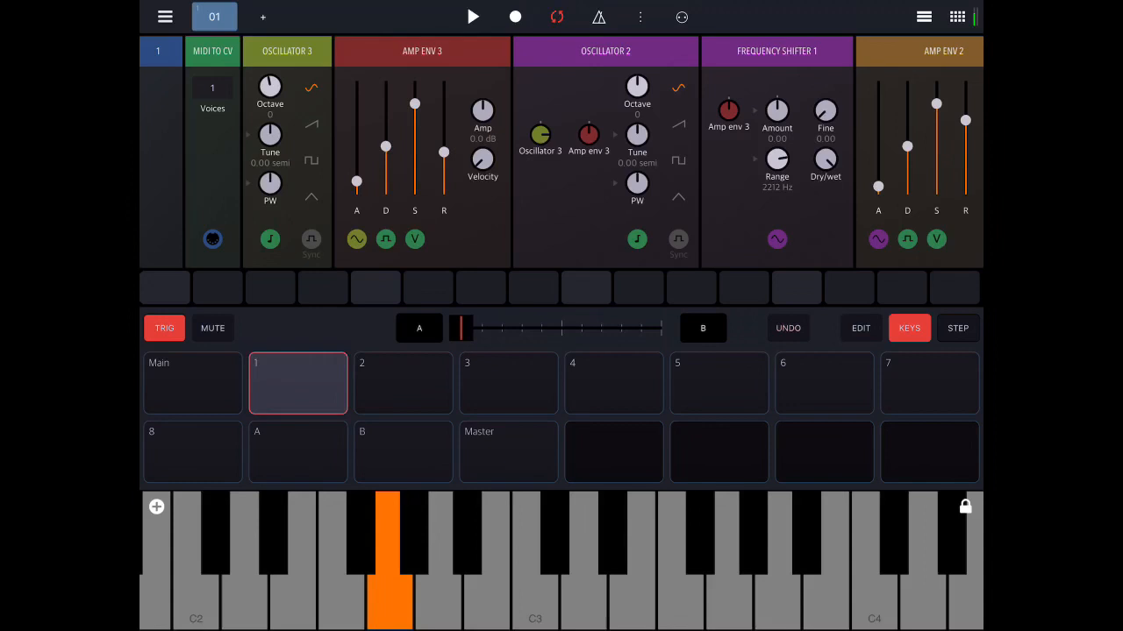
{"action": "left_click", "coordinate": [388, 570]}
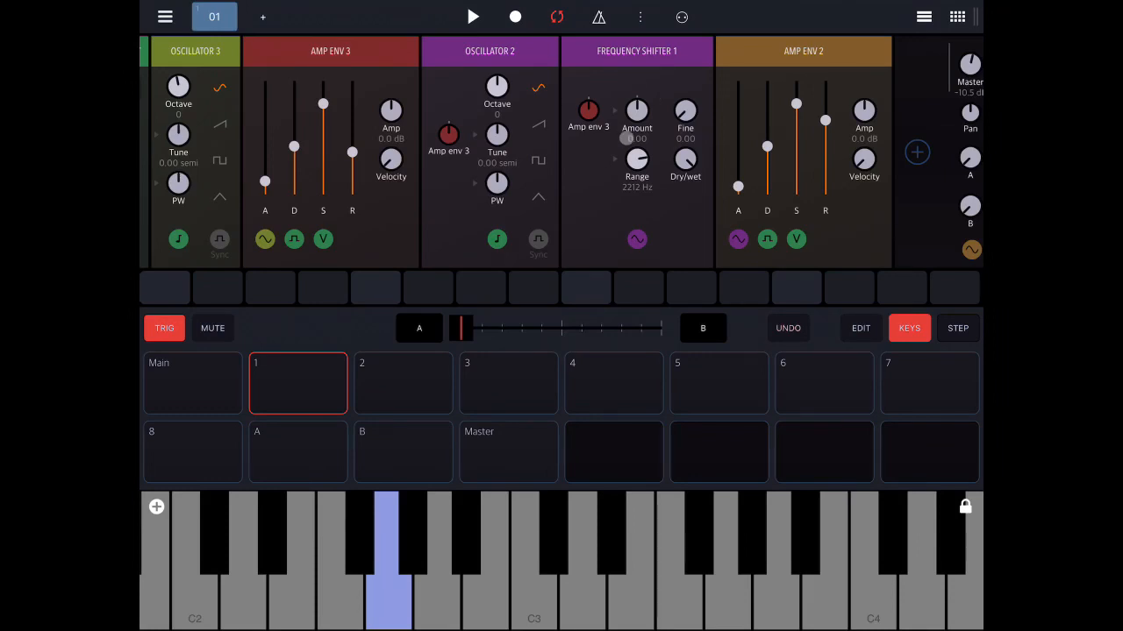
- Add Oscillator 3 as a Frequency Shifter modulator, two octaves down, and adjust dry/wet
{"action": "left_click", "coordinate": [533, 561]}
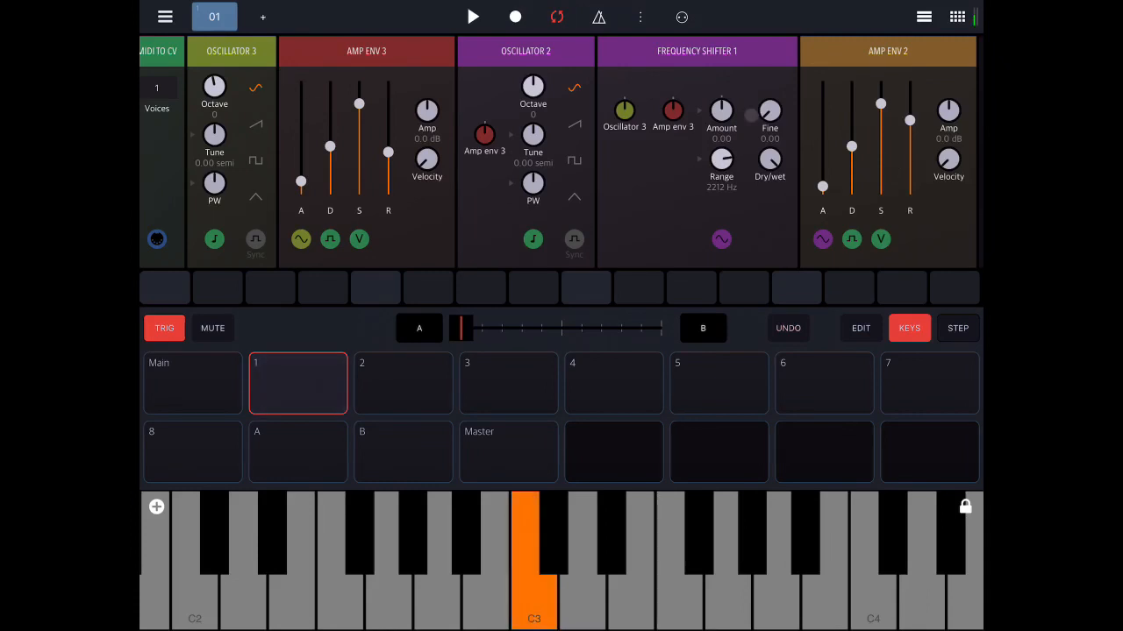
{"action": "left_click", "coordinate": [623, 111]}
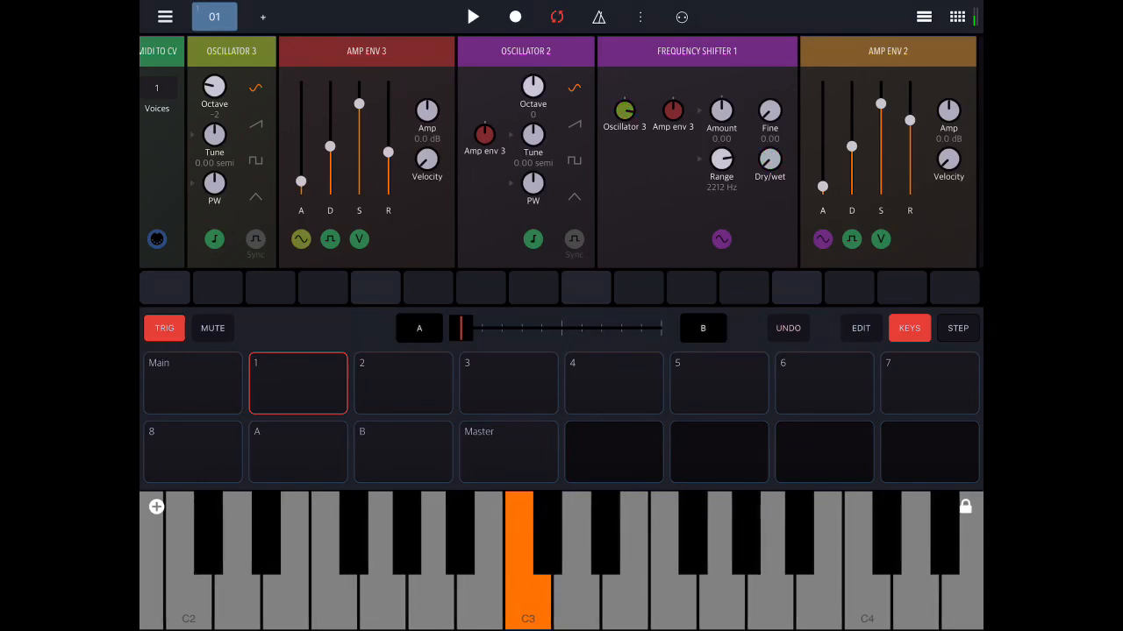
{"action": "left_click", "coordinate": [769, 160]}
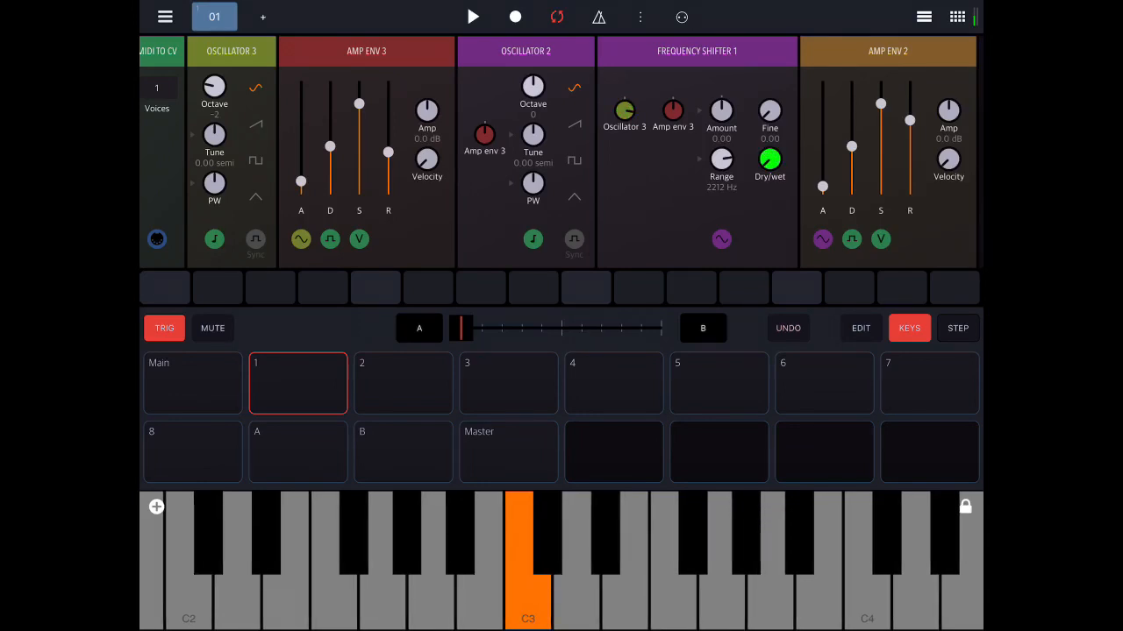
- Lower the shifter's range, deepen Oscillator 3's modulation, then bring up the Amp env 3 mod options
{"action": "left_click", "coordinate": [526, 561]}
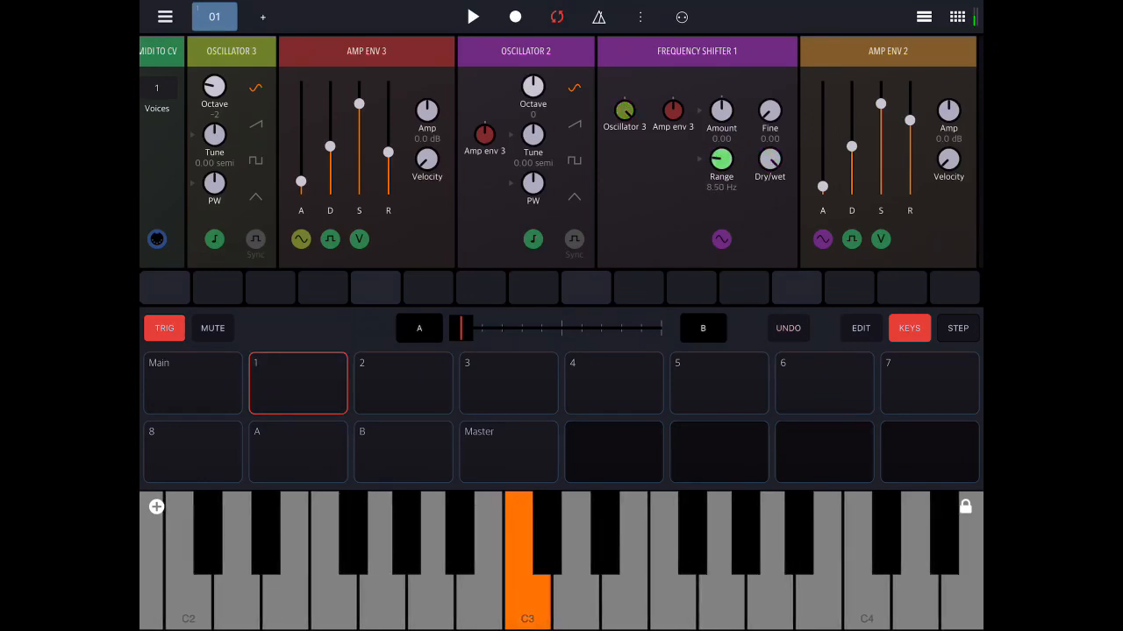
{"action": "left_click_drag", "start_coordinate": [721, 157], "coordinate": [721, 175]}
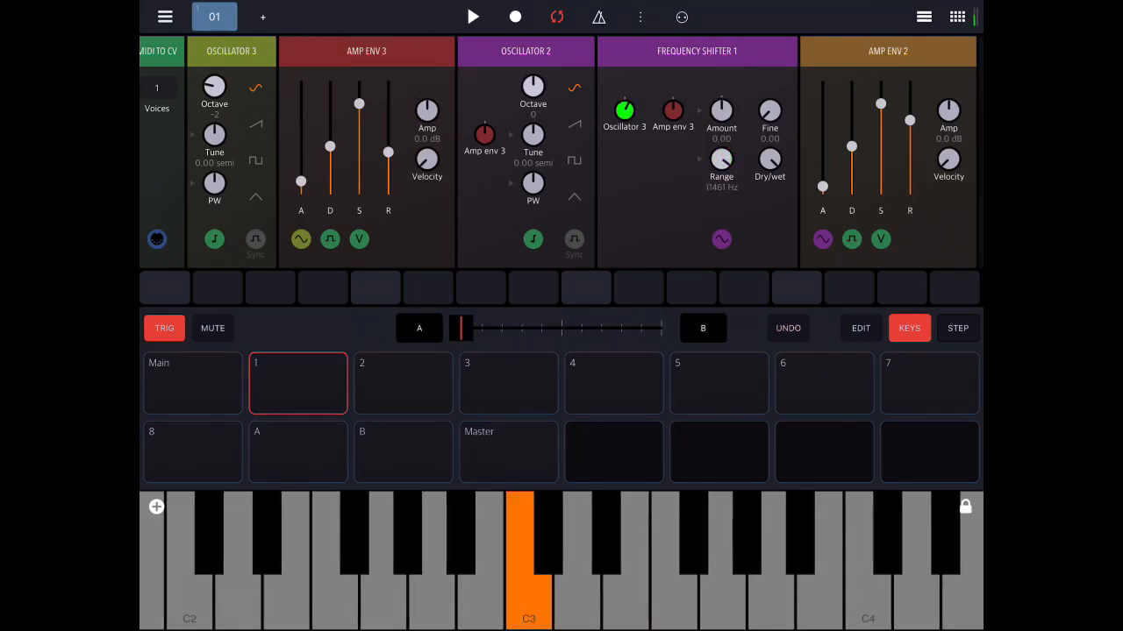
{"action": "left_click", "coordinate": [526, 562]}
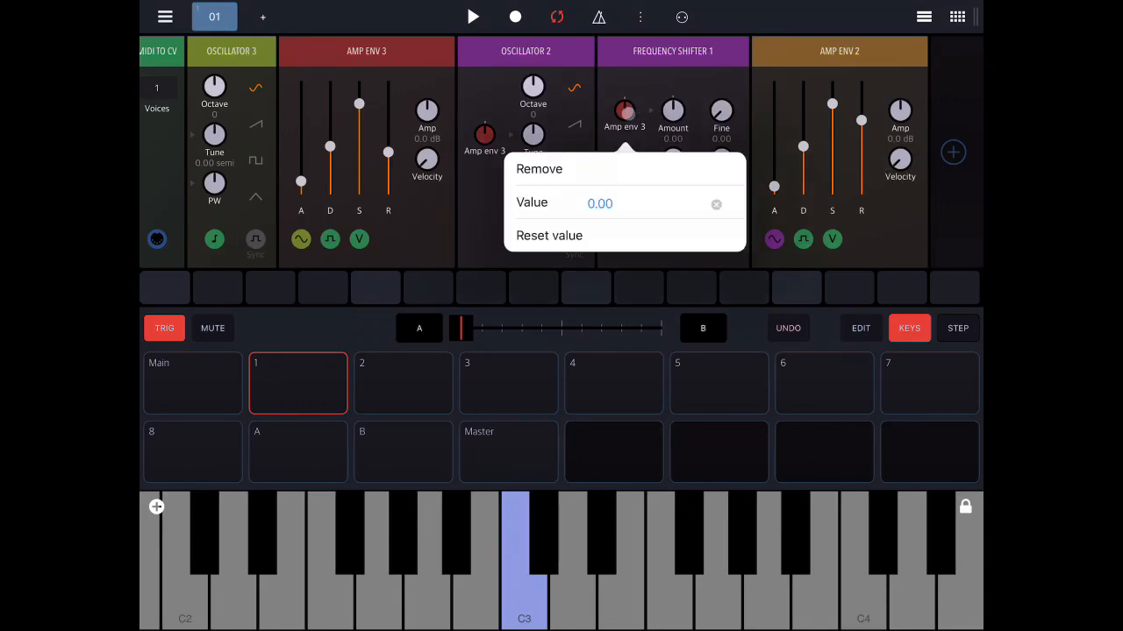
- Dismiss the modulation options so Amp Env 3's release and the Range knob can be adjusted
{"action": "left_click", "coordinate": [539, 168]}
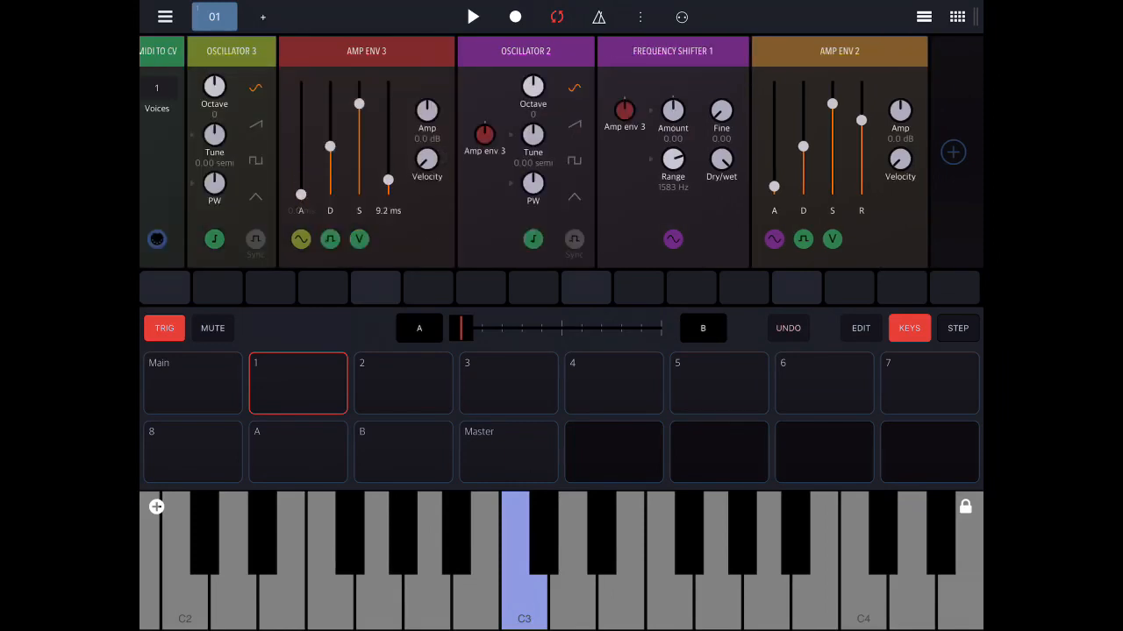
- Reshape Amp env 3: adjust its mod depth, zero sustain, lower decay, then raise attack, sustain and release
{"action": "left_click", "coordinate": [524, 562]}
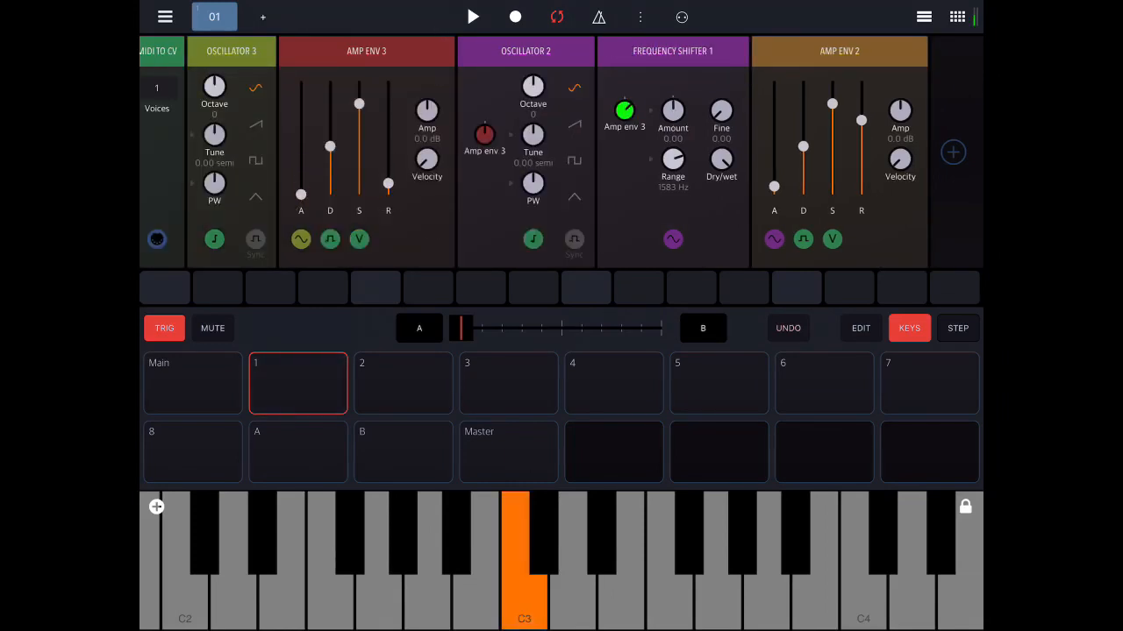
{"action": "left_click", "coordinate": [520, 561]}
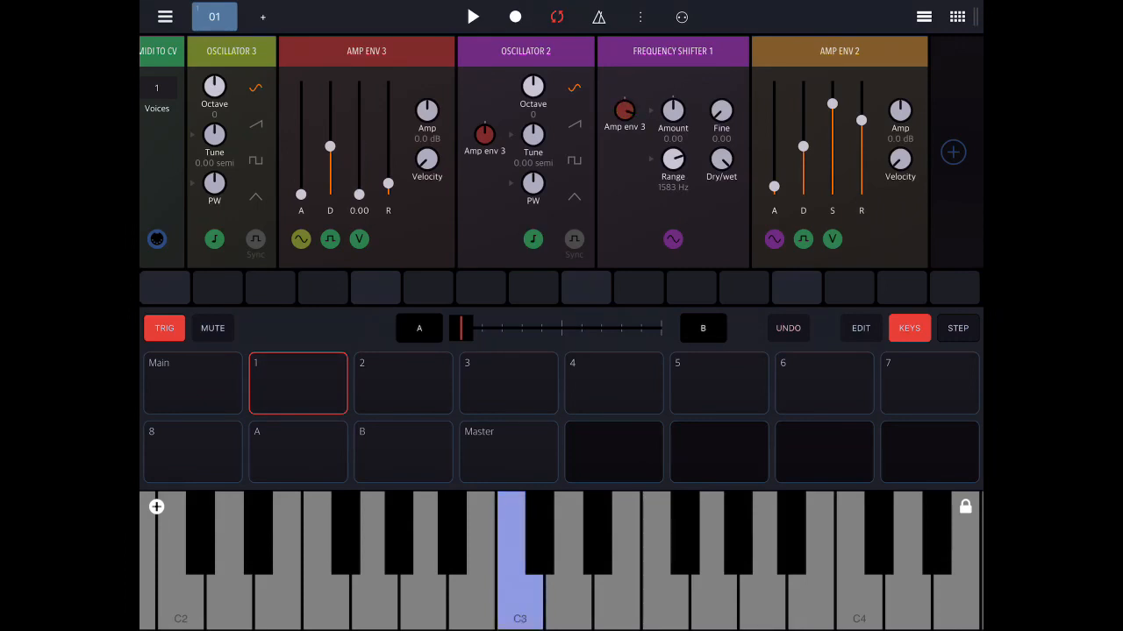
{"action": "left_click", "coordinate": [519, 561]}
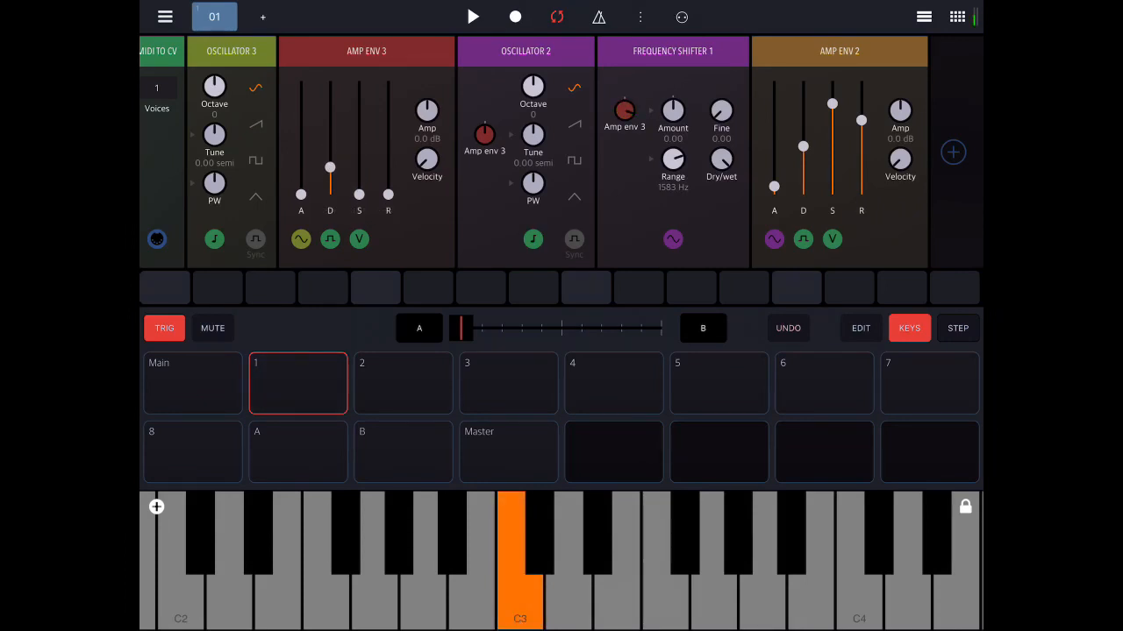
{"action": "left_click", "coordinate": [519, 562]}
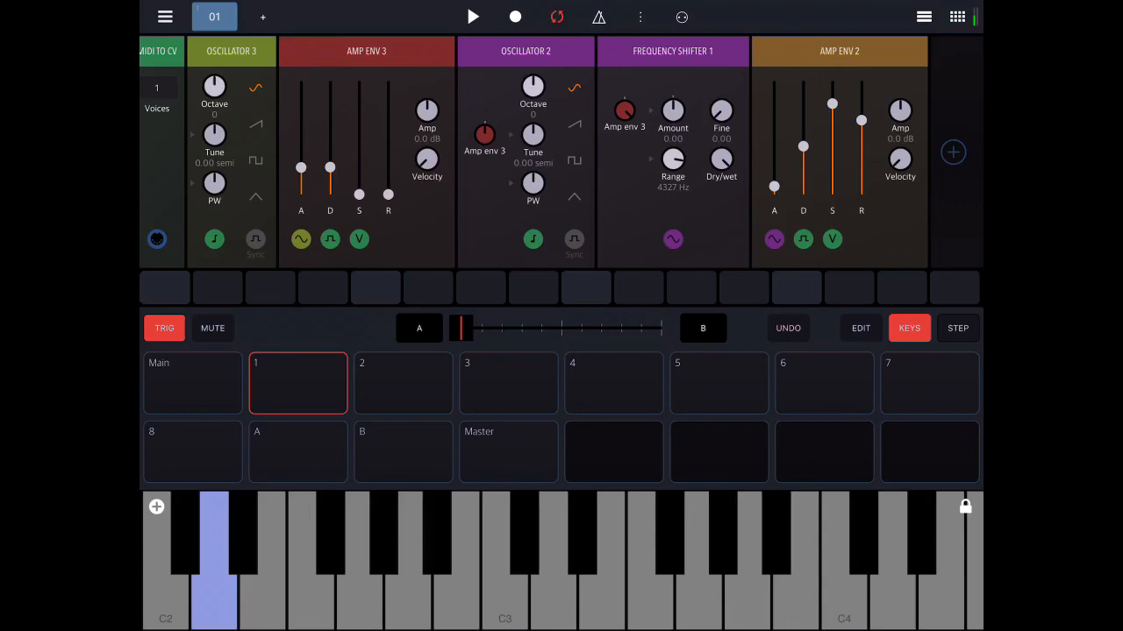
{"action": "left_click_drag", "start_coordinate": [300, 171], "coordinate": [301, 158]}
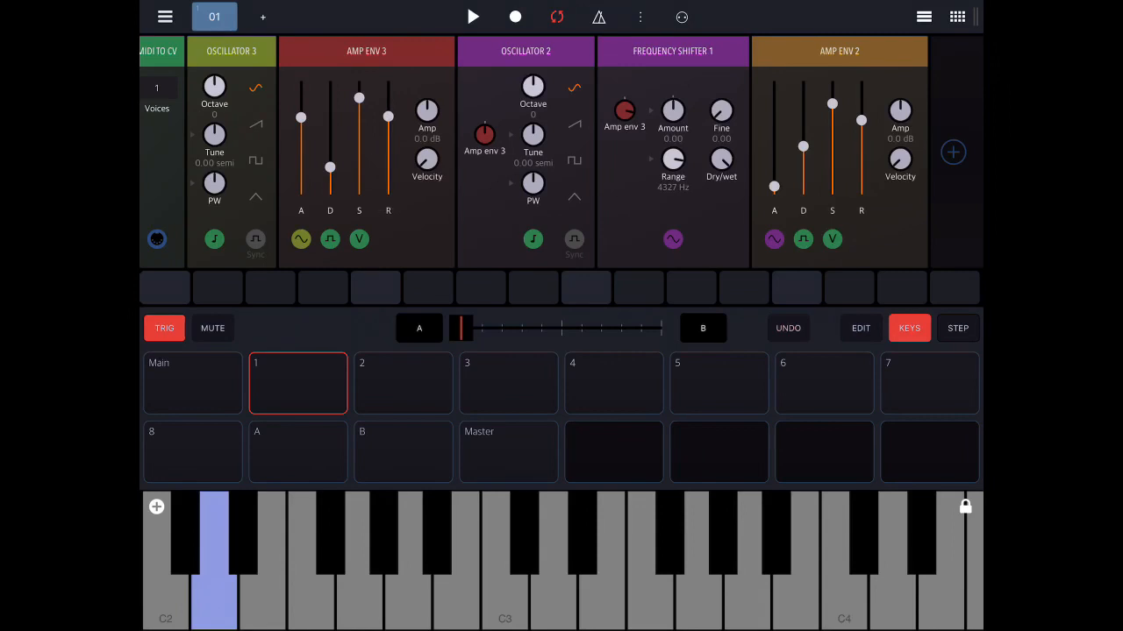
- Set MIDI to CV voices to 8, raise Amp env 3's decay and bring up the module list
{"action": "left_click", "coordinate": [165, 570]}
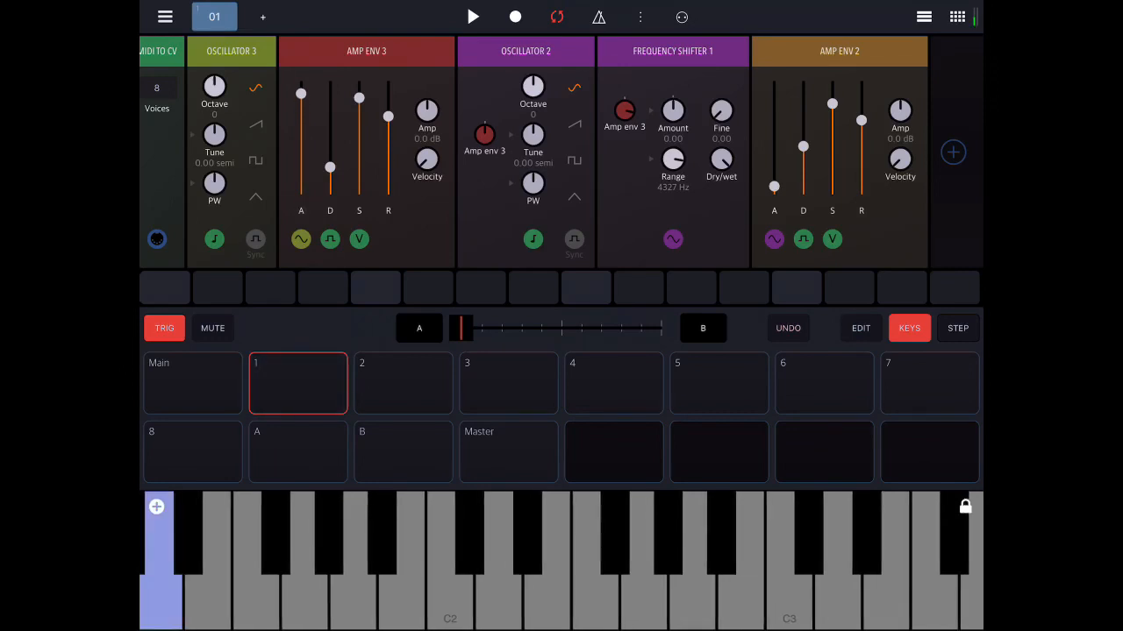
{"action": "left_click", "coordinate": [592, 561]}
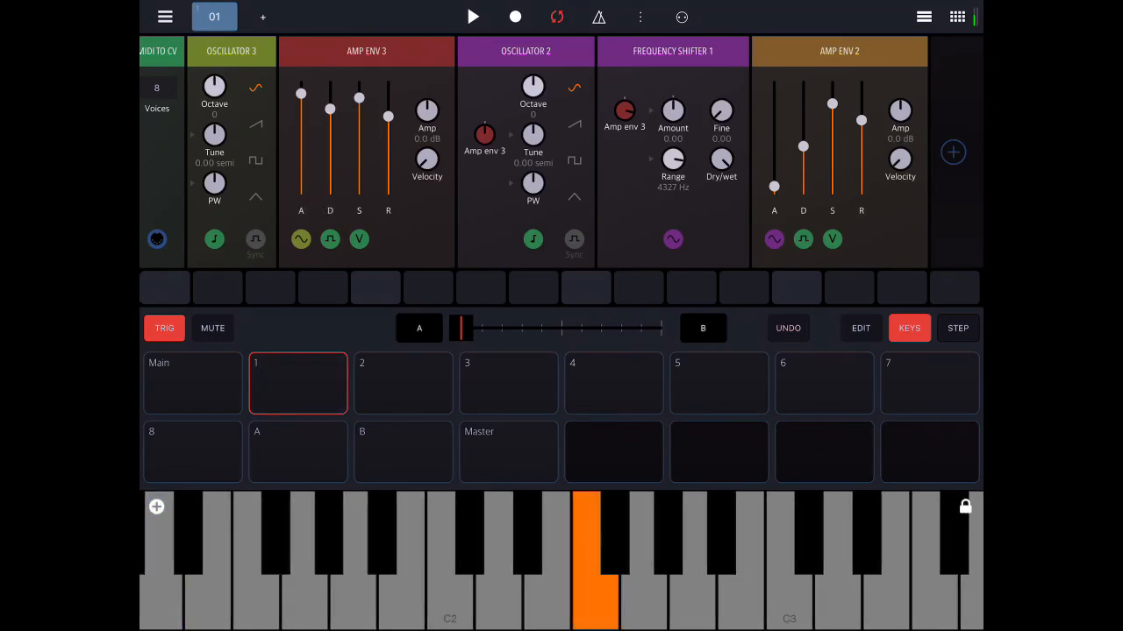
{"action": "left_click", "coordinate": [449, 562]}
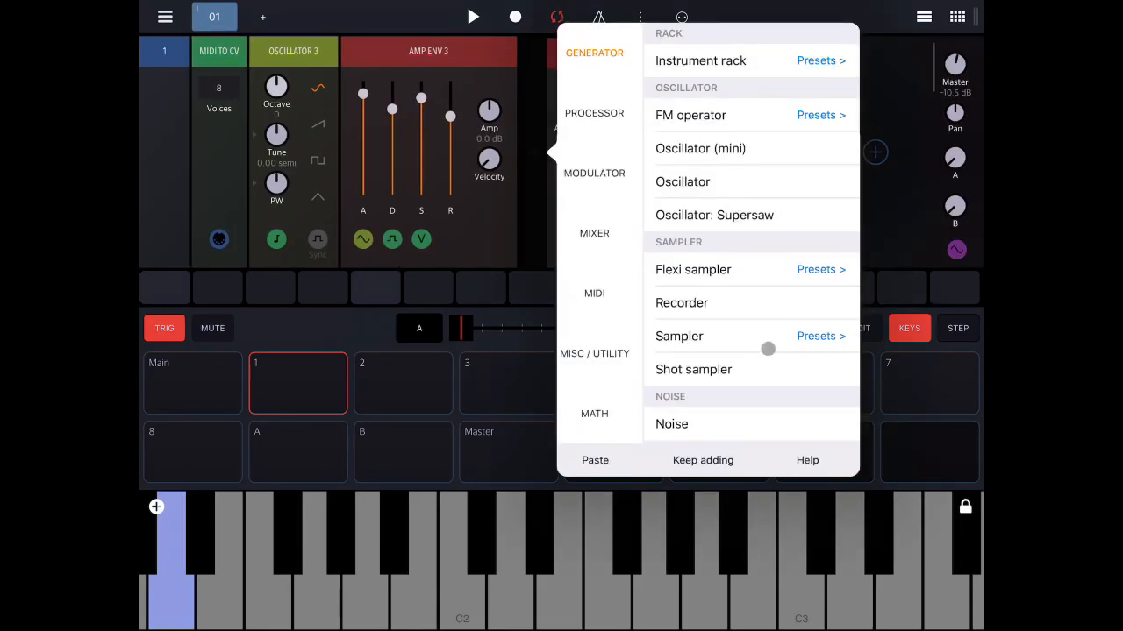
- Load the Strings ensemble sampler preset and route it as a Frequency Shifter 1 mod source
{"action": "left_click", "coordinate": [820, 336]}
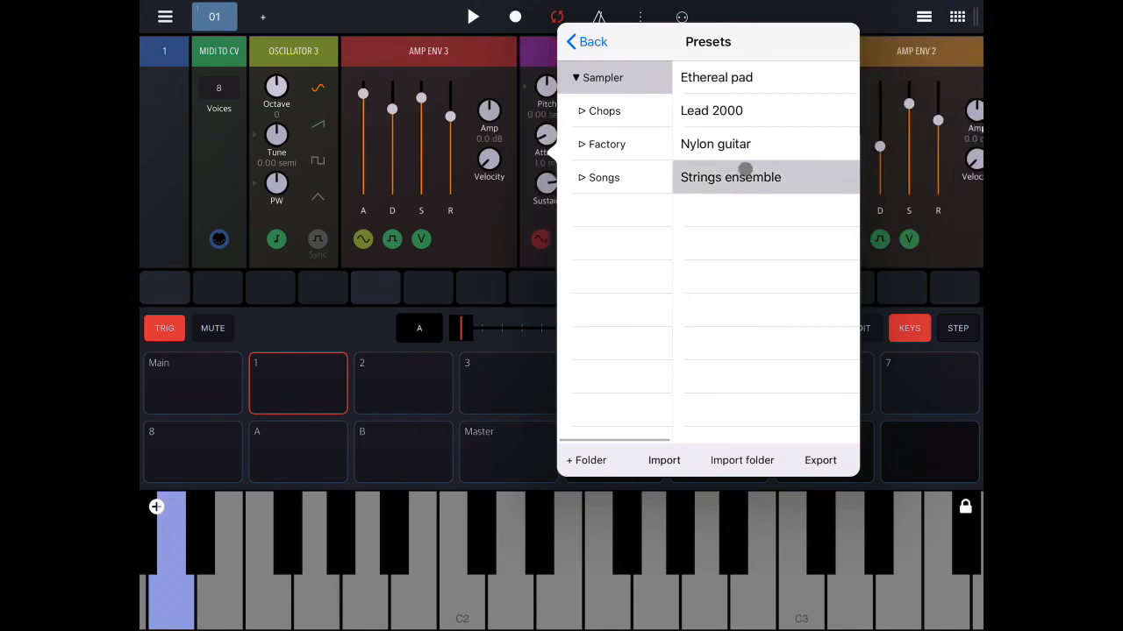
{"action": "left_click", "coordinate": [731, 176]}
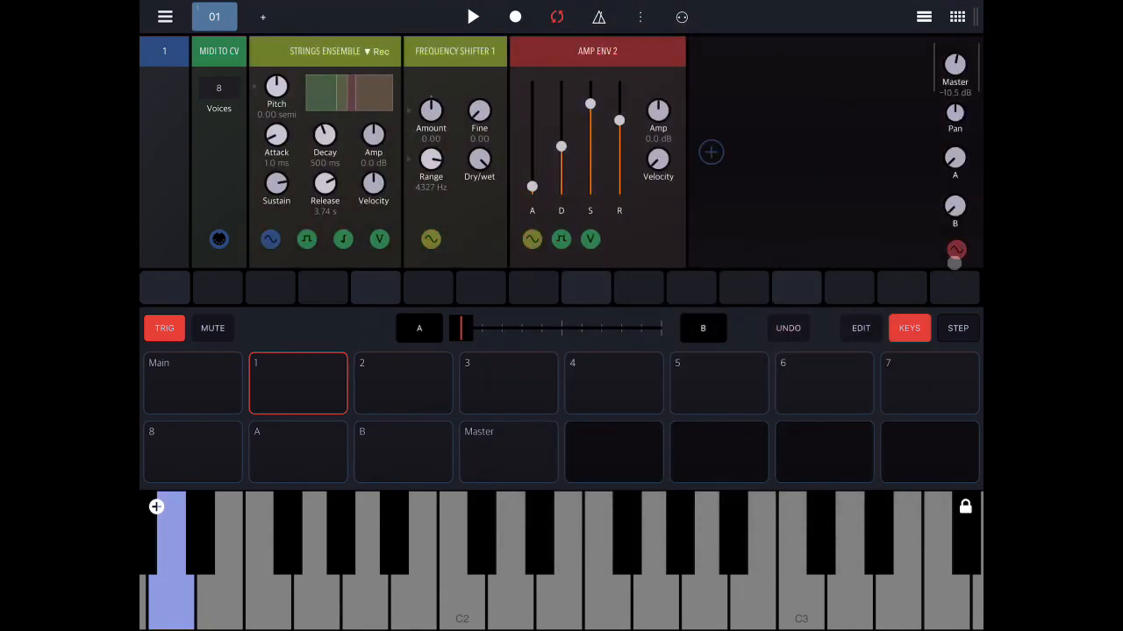
{"action": "left_click", "coordinate": [706, 570]}
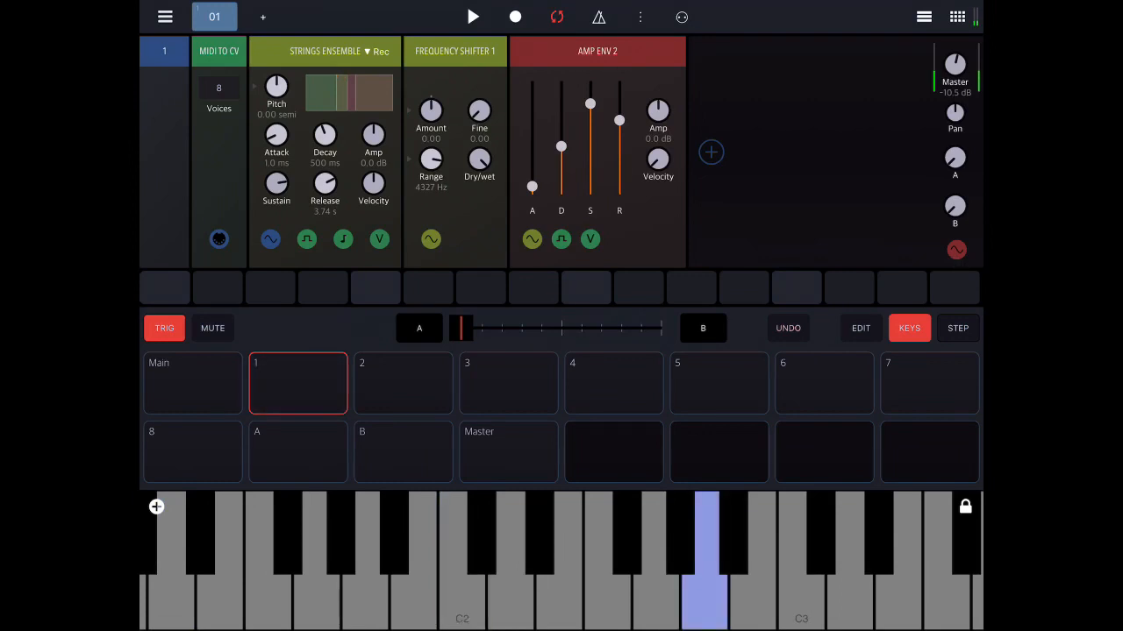
{"action": "left_click", "coordinate": [468, 570]}
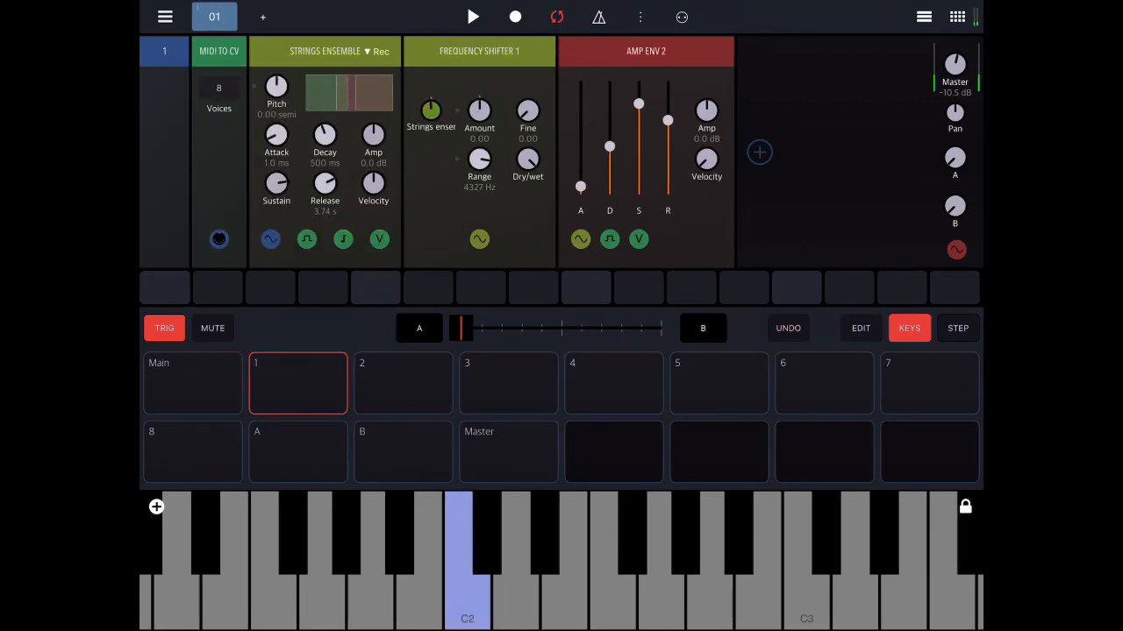
- Deepen the strings' modulation and raise the shifter's range to about 10763 Hz
{"action": "left_click", "coordinate": [467, 561]}
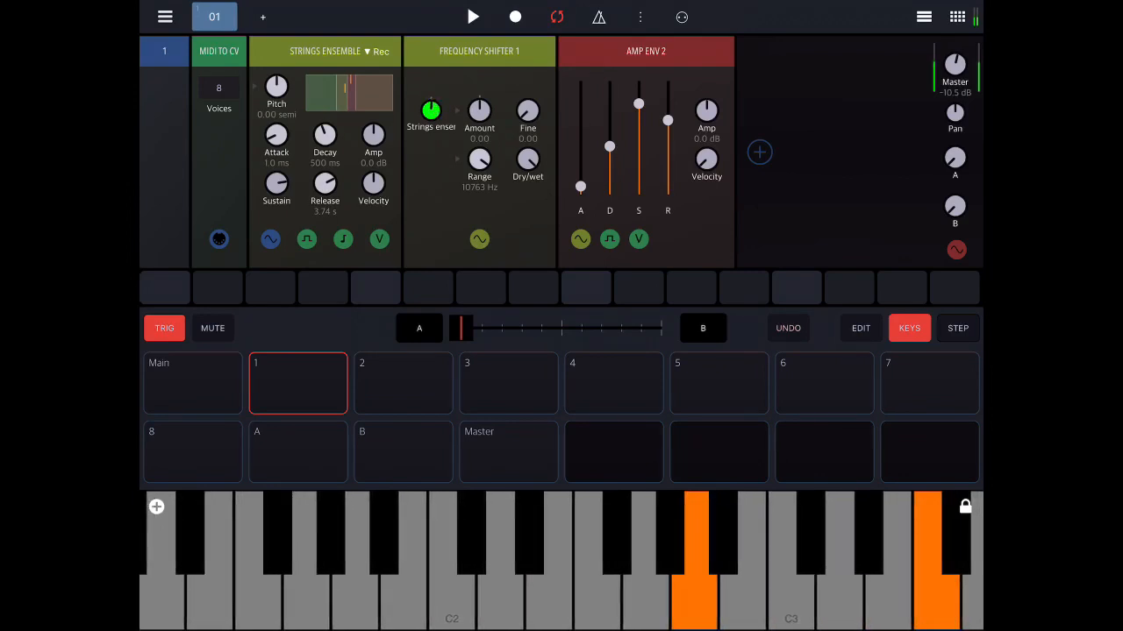
{"action": "left_click", "coordinate": [760, 152]}
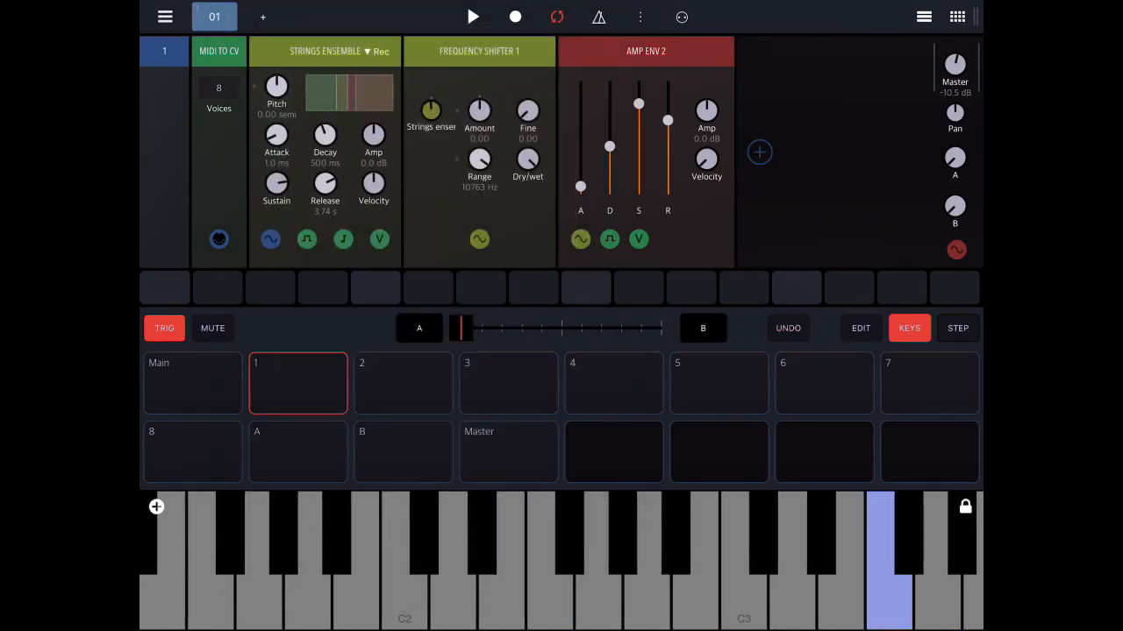
{"action": "left_click", "coordinate": [759, 152]}
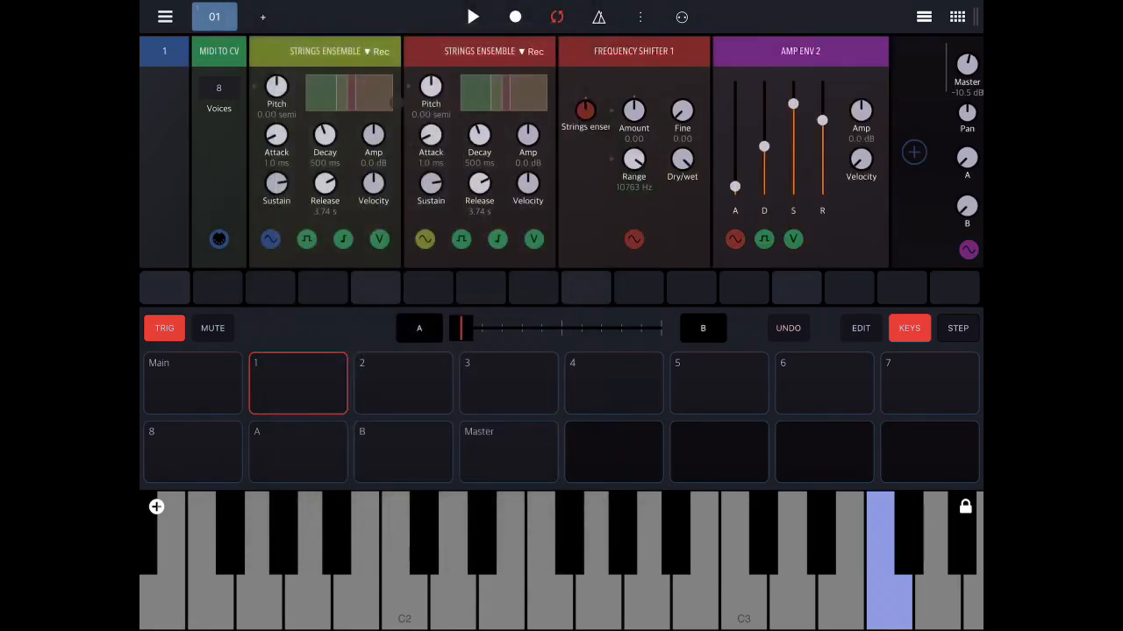
- Pitch the first Strings Ensemble to -24 semitones, tweak its shifter mod depth and play notes to audition
{"action": "left_click_drag", "start_coordinate": [276, 88], "coordinate": [276, 114]}
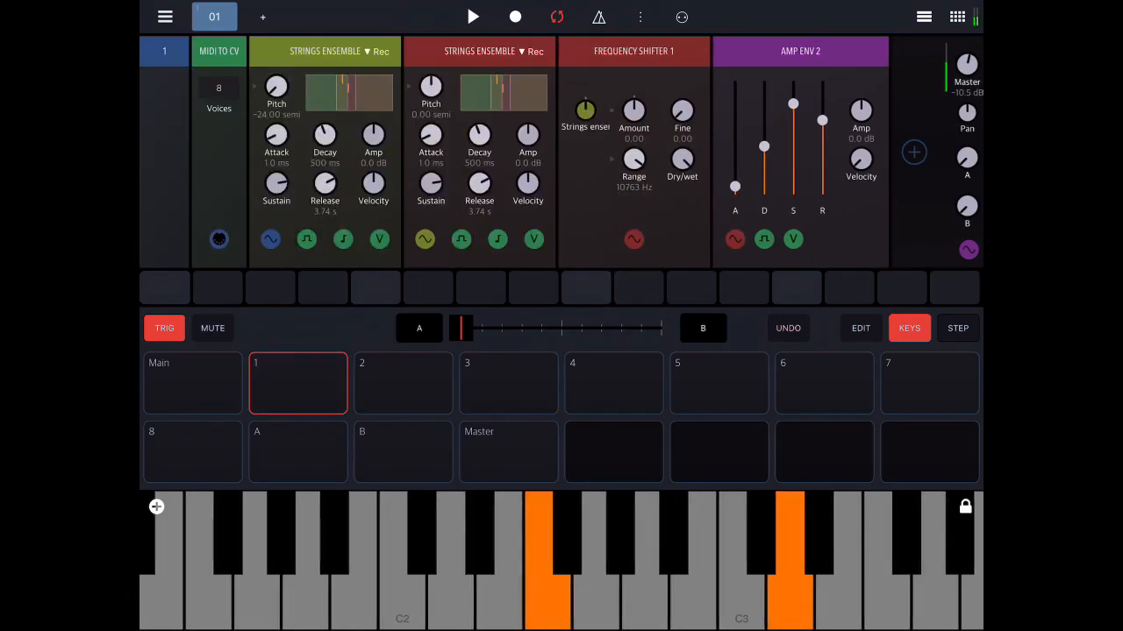
{"action": "left_click", "coordinate": [585, 112]}
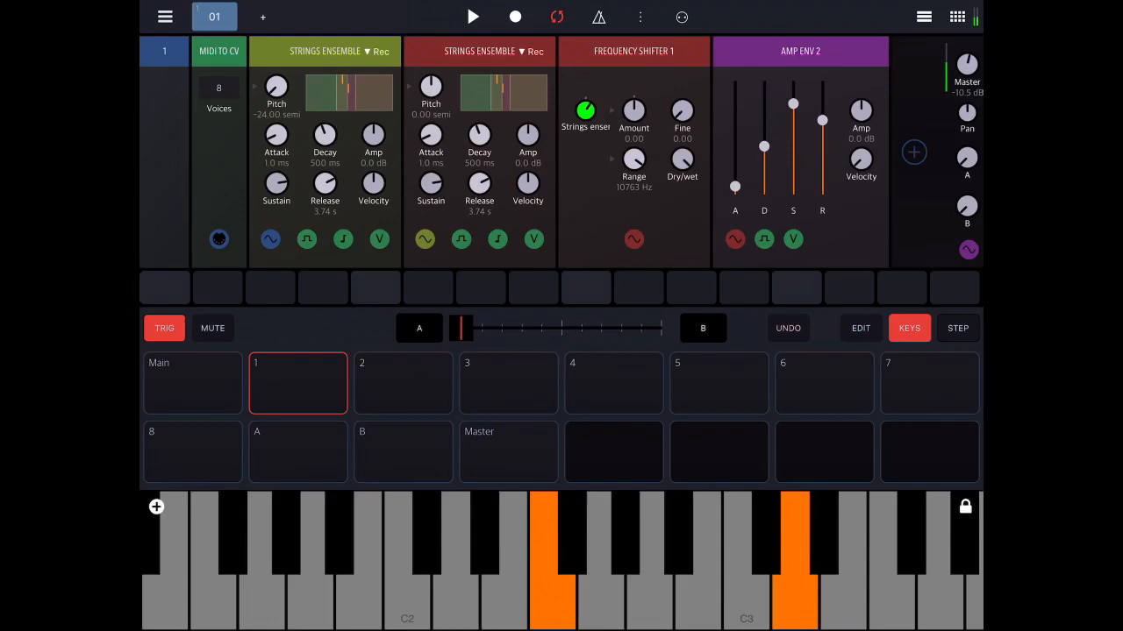
{"action": "left_click", "coordinate": [794, 543]}
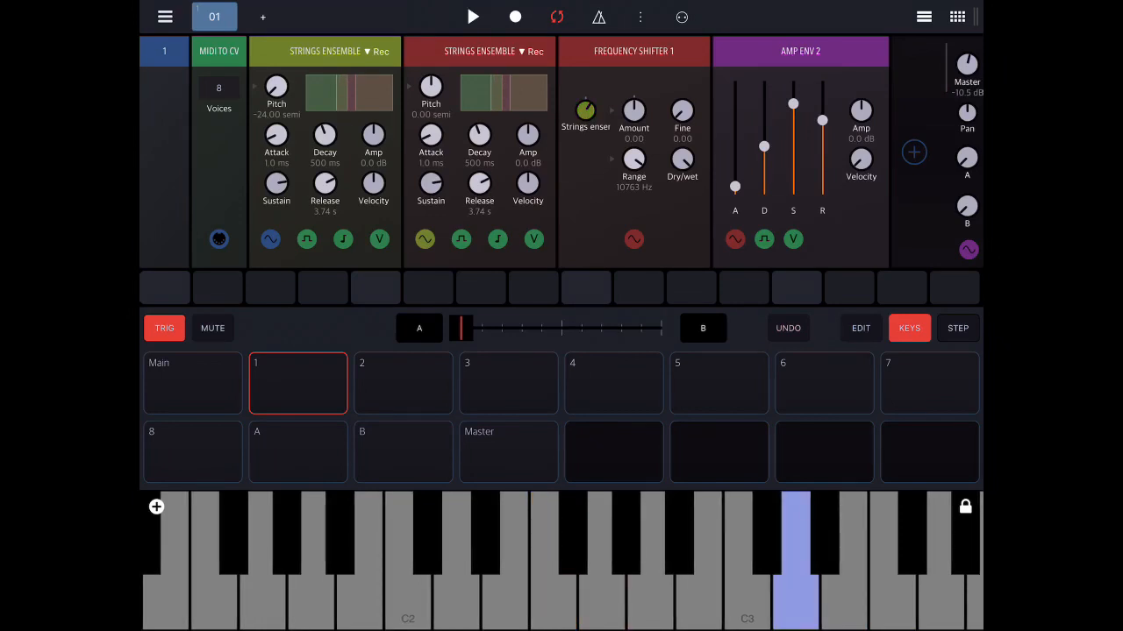
{"action": "left_click", "coordinate": [752, 561]}
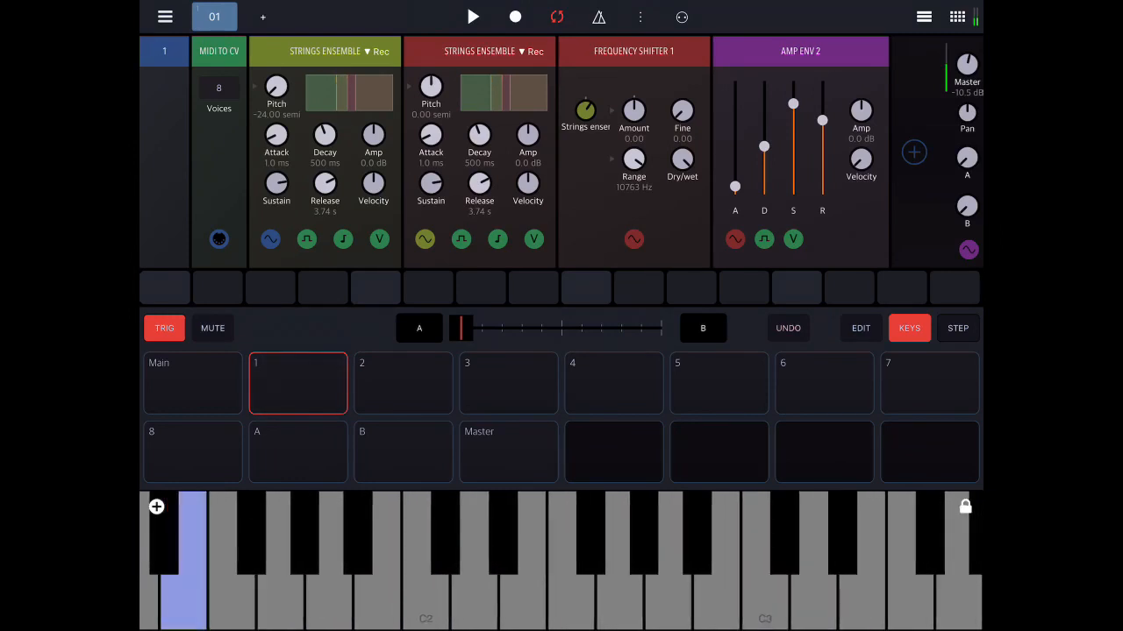
{"action": "left_click", "coordinate": [864, 561]}
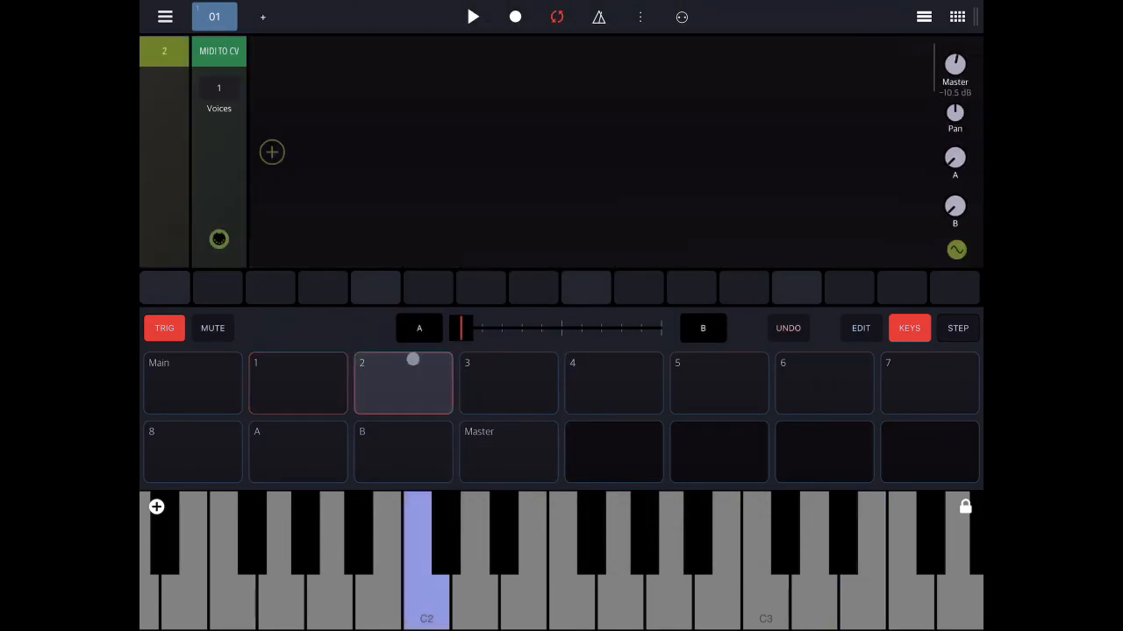
- Add a Generator > FM operator module to track 2's empty rack
{"action": "left_click", "coordinate": [271, 151]}
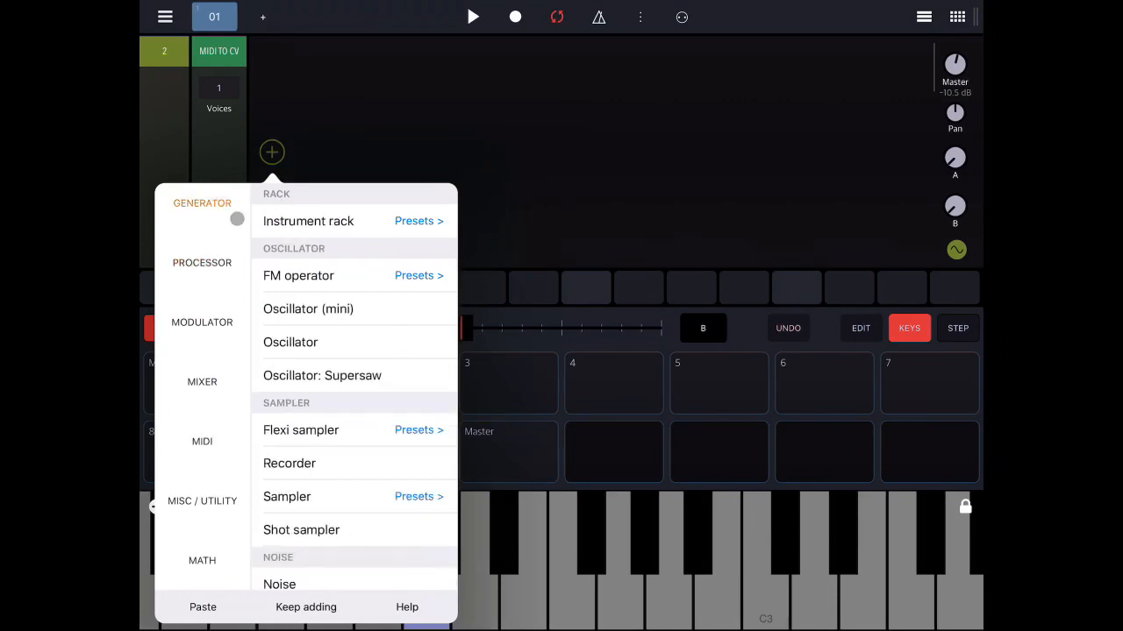
{"action": "left_click", "coordinate": [298, 276]}
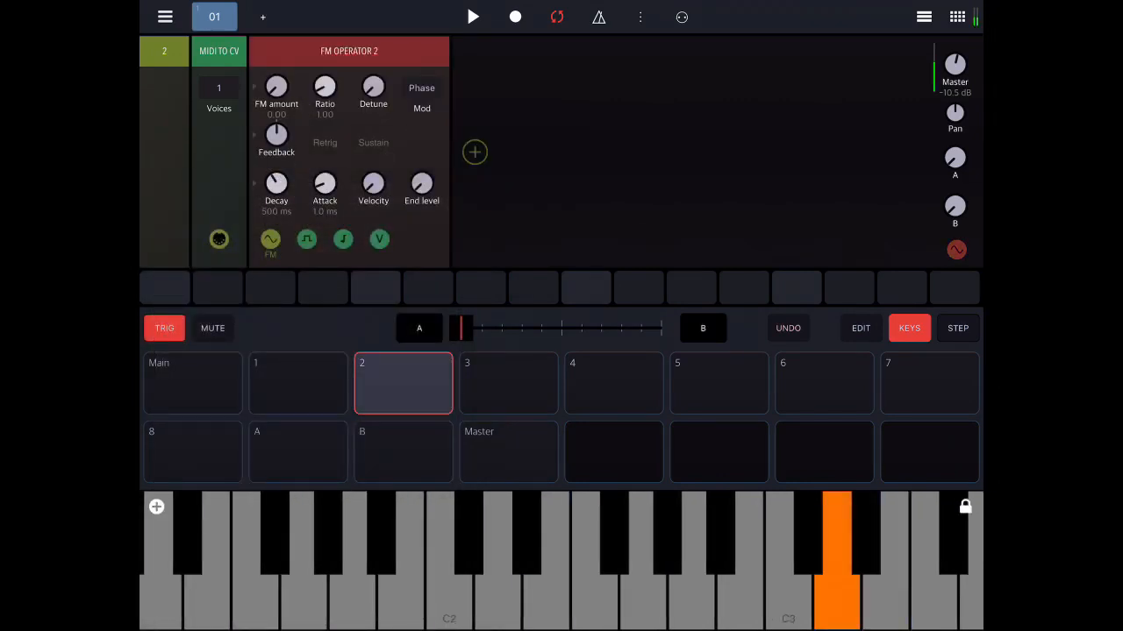
{"action": "left_click", "coordinate": [546, 552]}
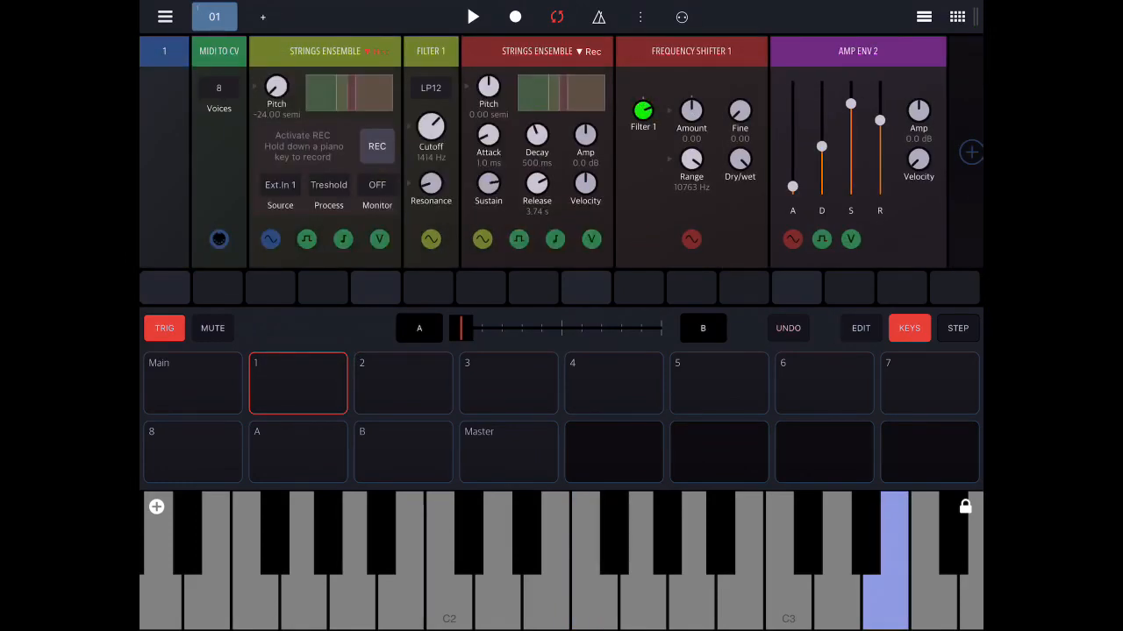
- Sweep Filter 1's LP12 cutoff down and back up to about 11055 Hz while notes play
{"action": "left_click", "coordinate": [552, 561]}
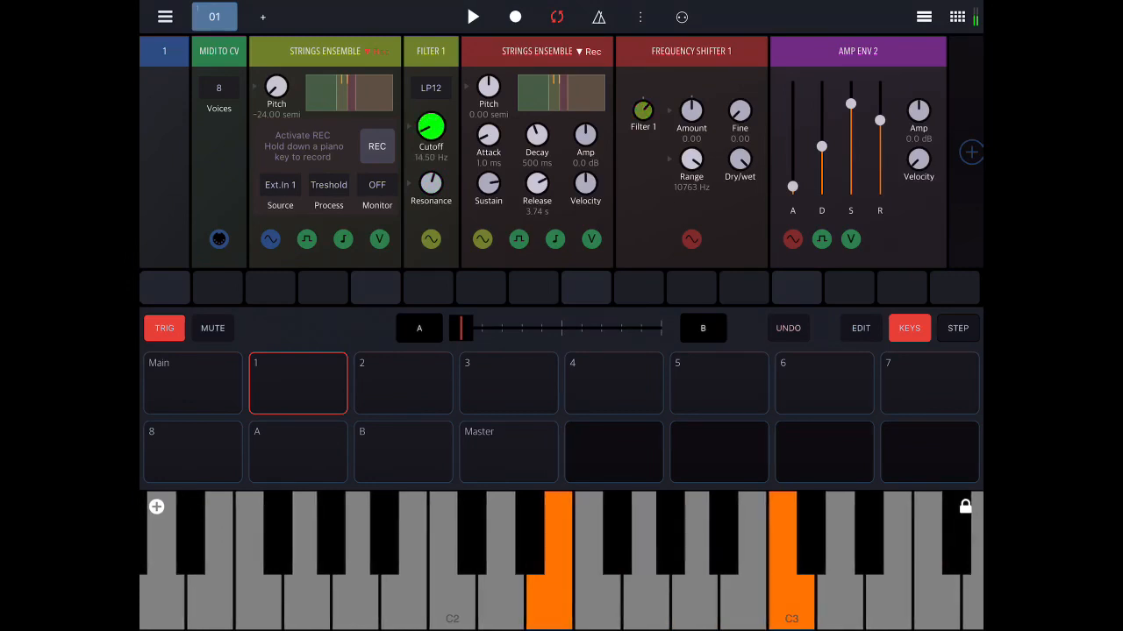
{"action": "left_click_drag", "start_coordinate": [430, 130], "coordinate": [431, 158]}
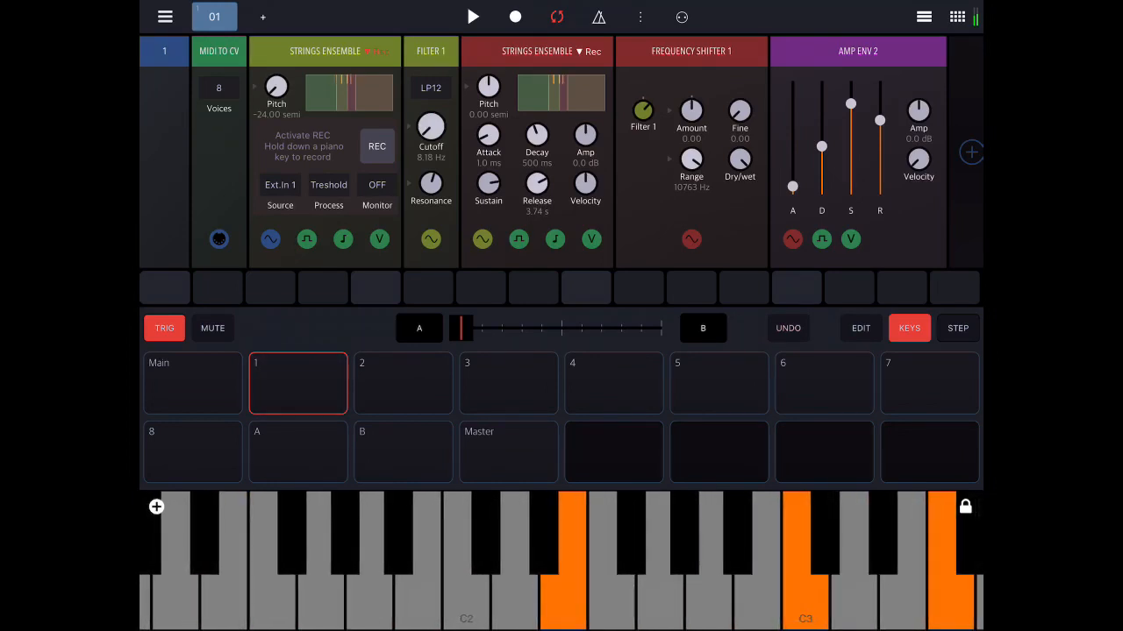
{"action": "left_click_drag", "start_coordinate": [430, 127], "coordinate": [431, 105]}
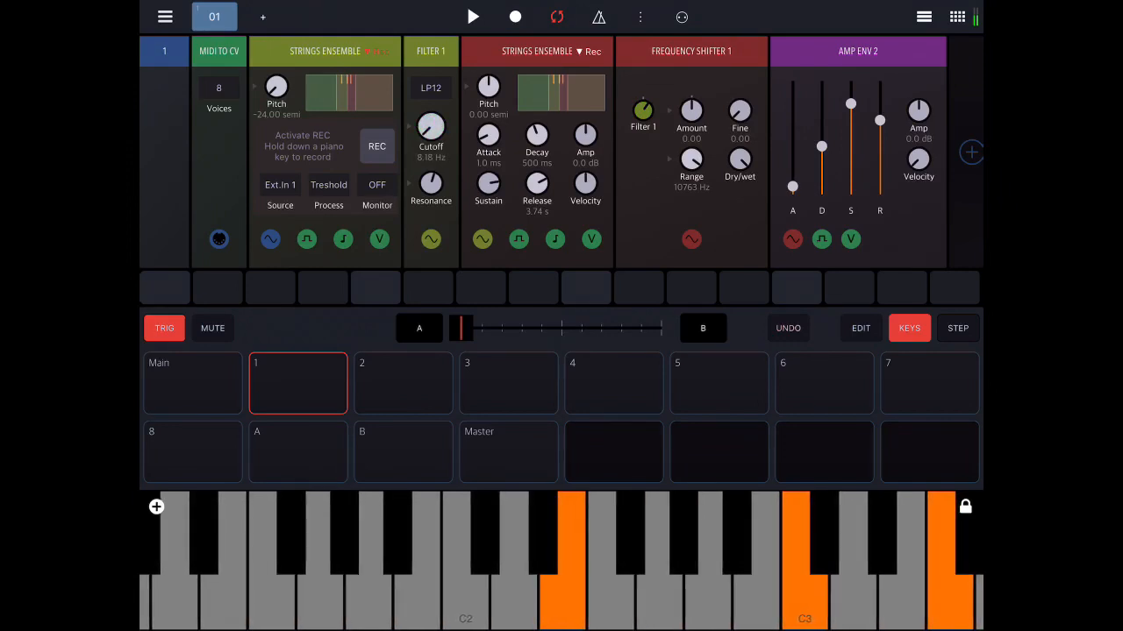
{"action": "left_click_drag", "start_coordinate": [429, 127], "coordinate": [439, 105]}
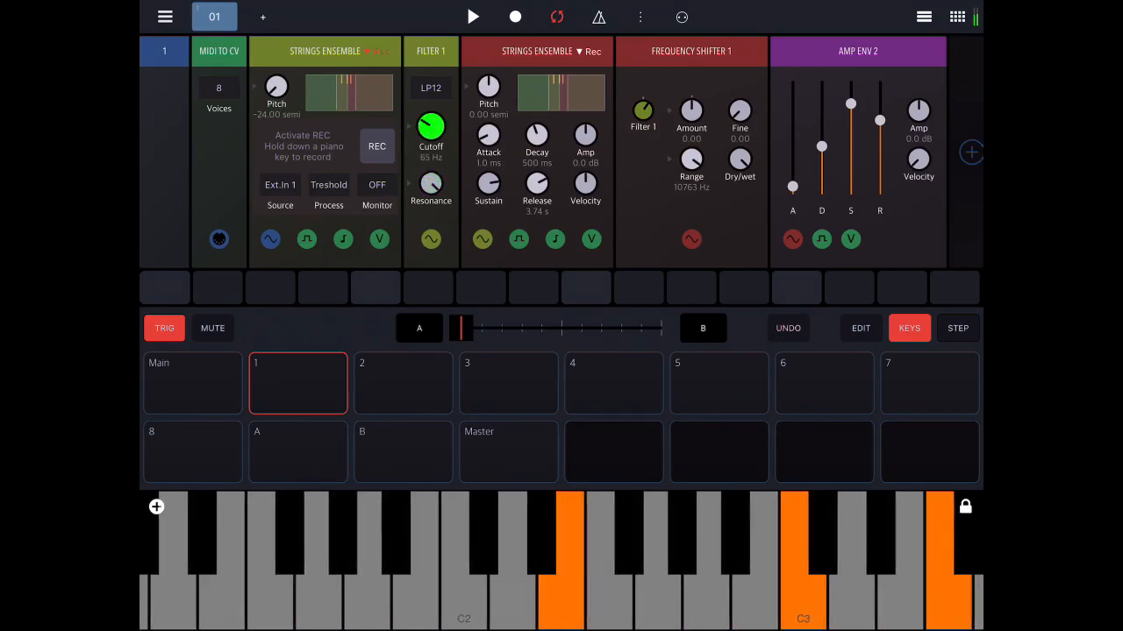
{"action": "left_click_drag", "start_coordinate": [430, 127], "coordinate": [429, 79]}
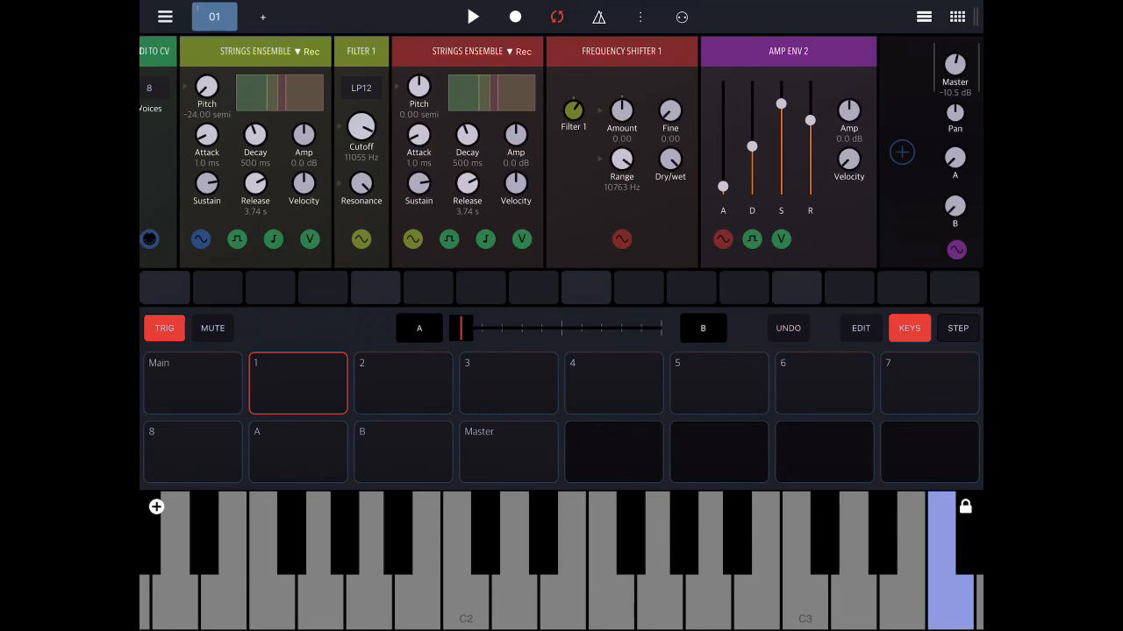
- Remove the Strings Ensembles and Filter, insert Oscillators 3 and 2 before Frequency Shifter 1, then reopen the module list
{"action": "left_click", "coordinate": [901, 152]}
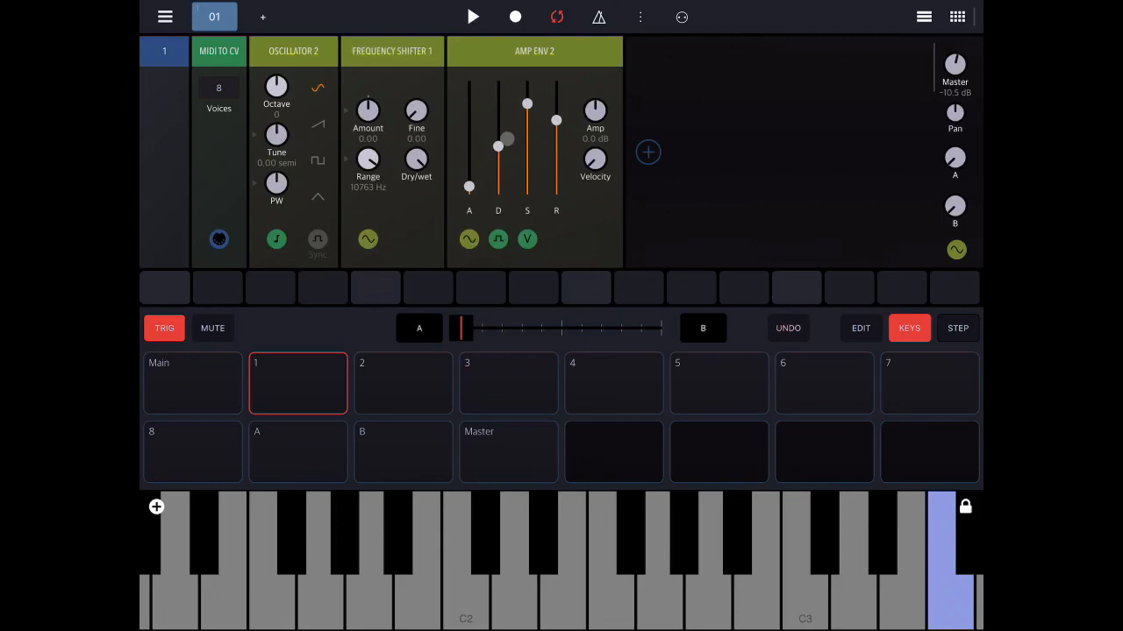
{"action": "left_click", "coordinate": [647, 152]}
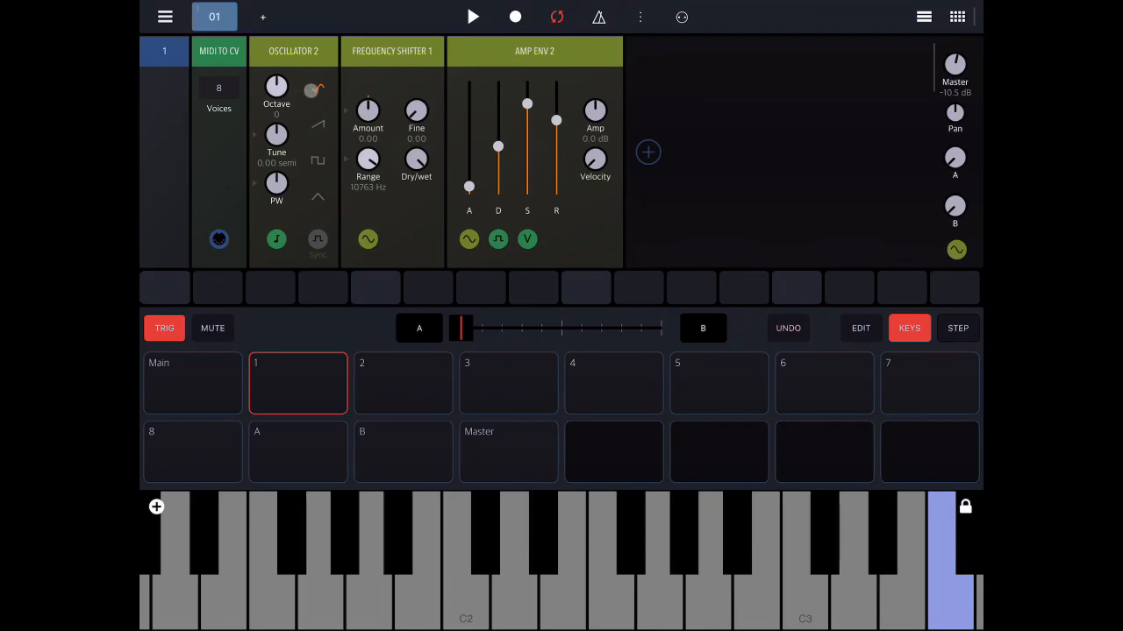
{"action": "left_click", "coordinate": [647, 152]}
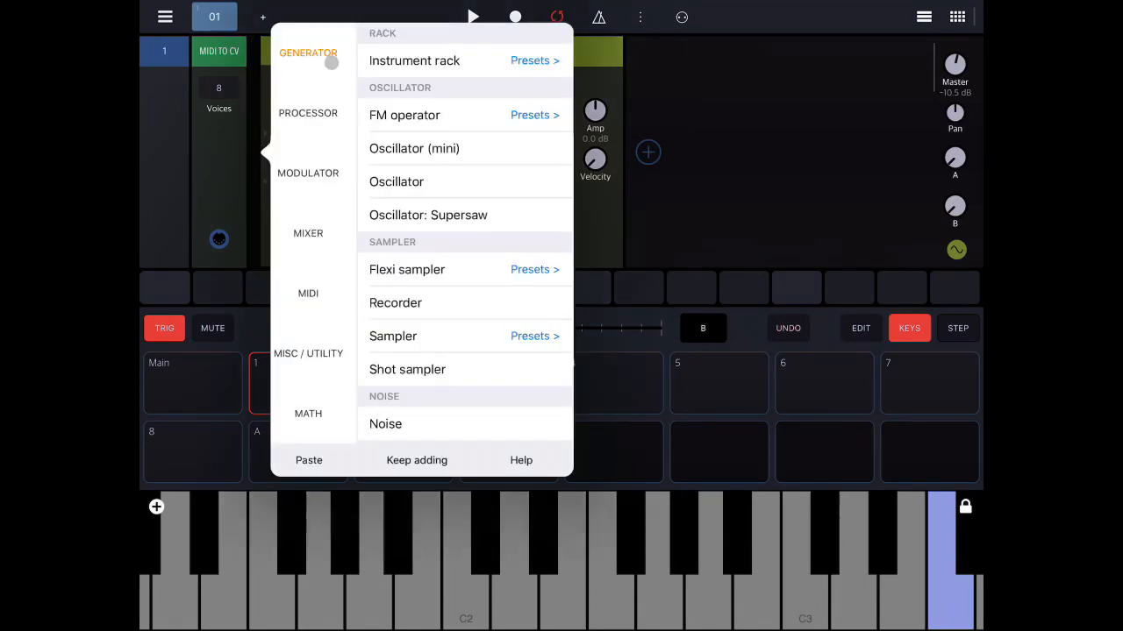
{"action": "left_click", "coordinate": [396, 181]}
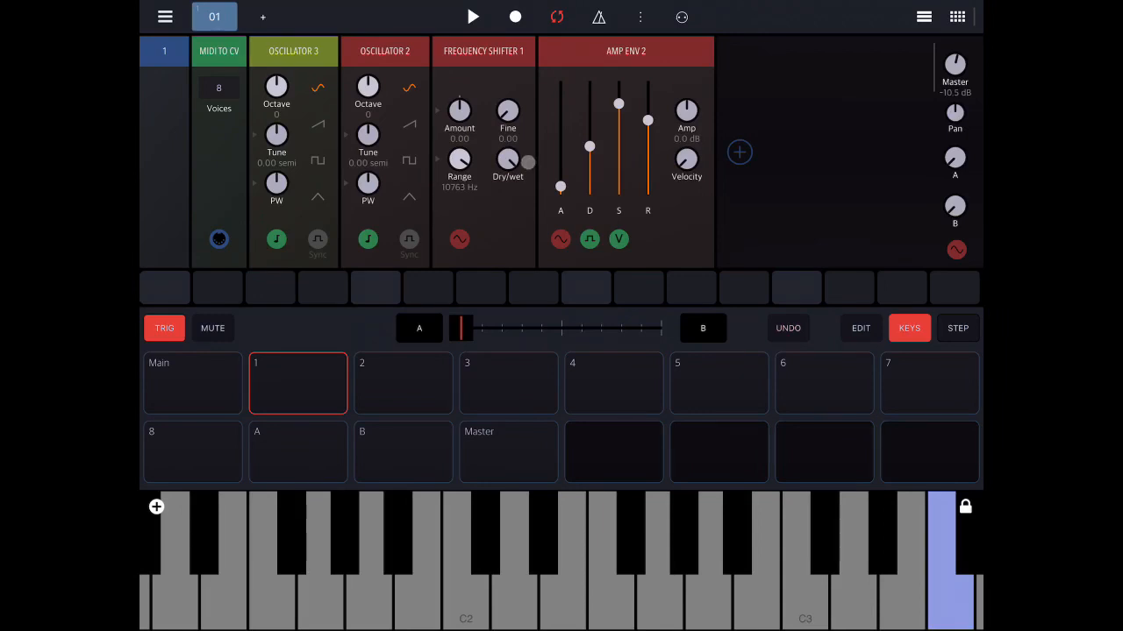
{"action": "left_click_drag", "start_coordinate": [560, 187], "coordinate": [564, 163]}
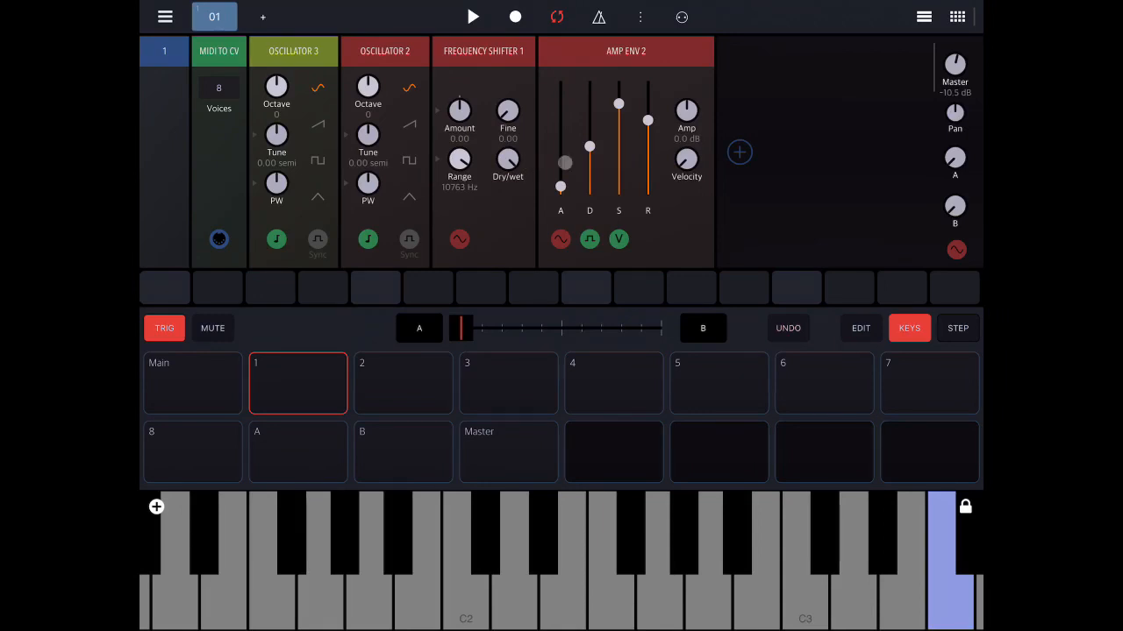
{"action": "left_click", "coordinate": [739, 152]}
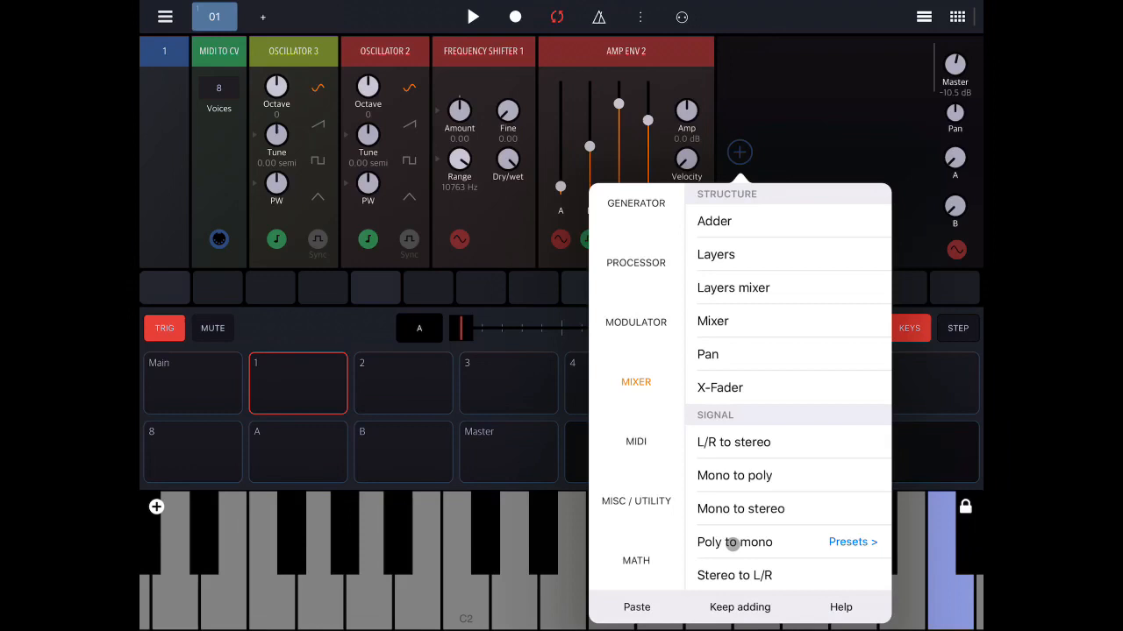
- Insert Mixer > Poly to mono before Frequency Shifter 1, lower its range toward 384 Hz and route it as mod source
{"action": "left_click", "coordinate": [734, 542]}
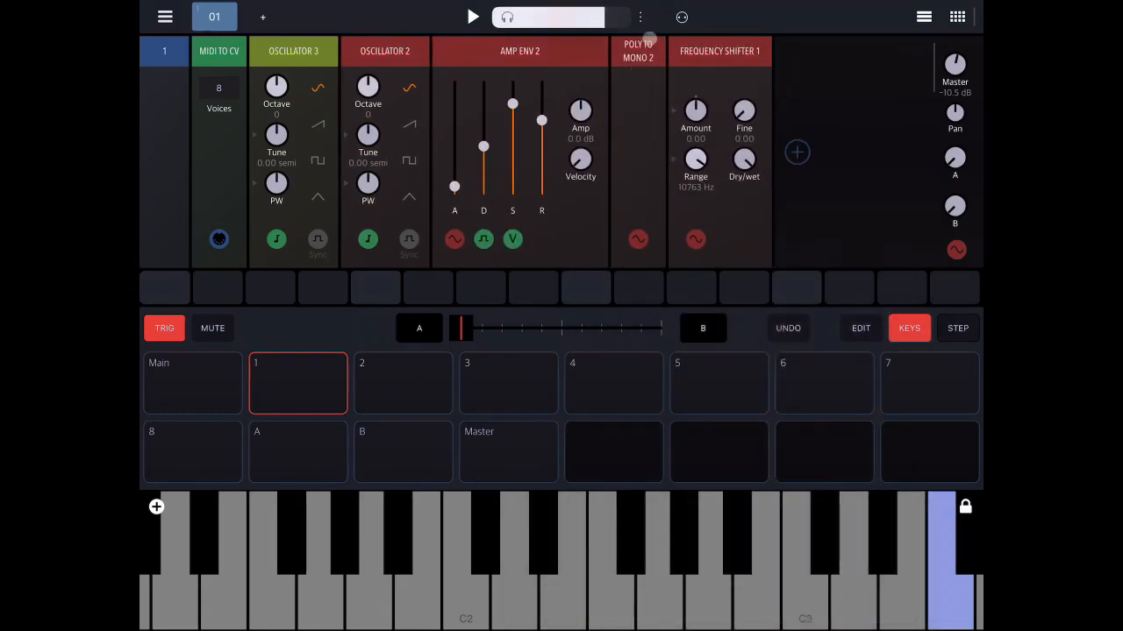
{"action": "left_click_drag", "start_coordinate": [695, 153], "coordinate": [695, 184]}
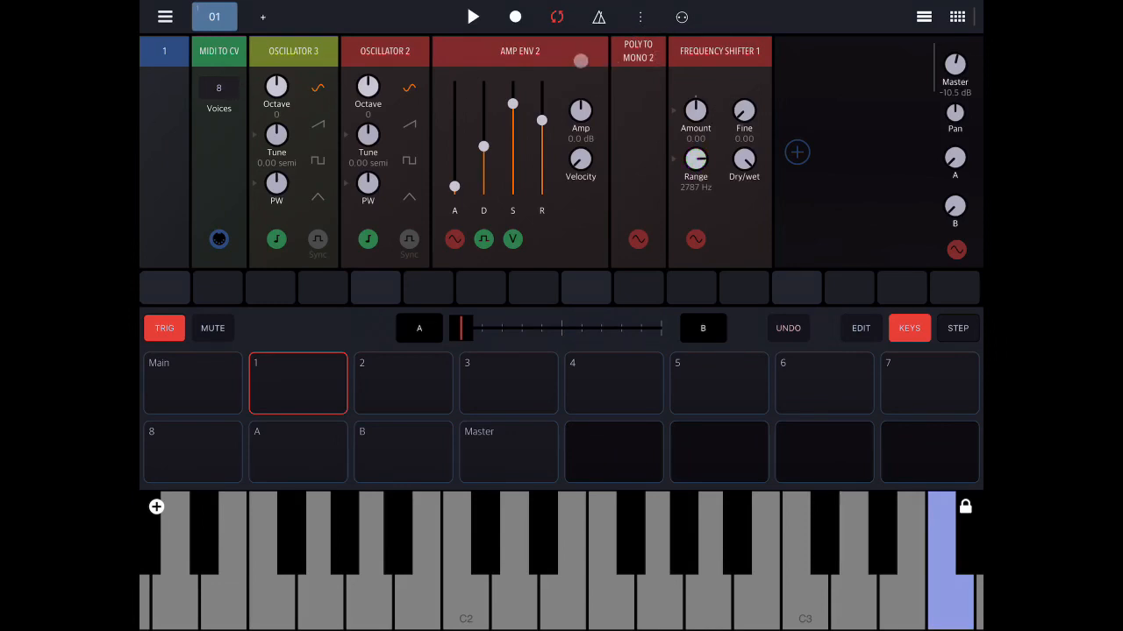
{"action": "left_click", "coordinate": [720, 51]}
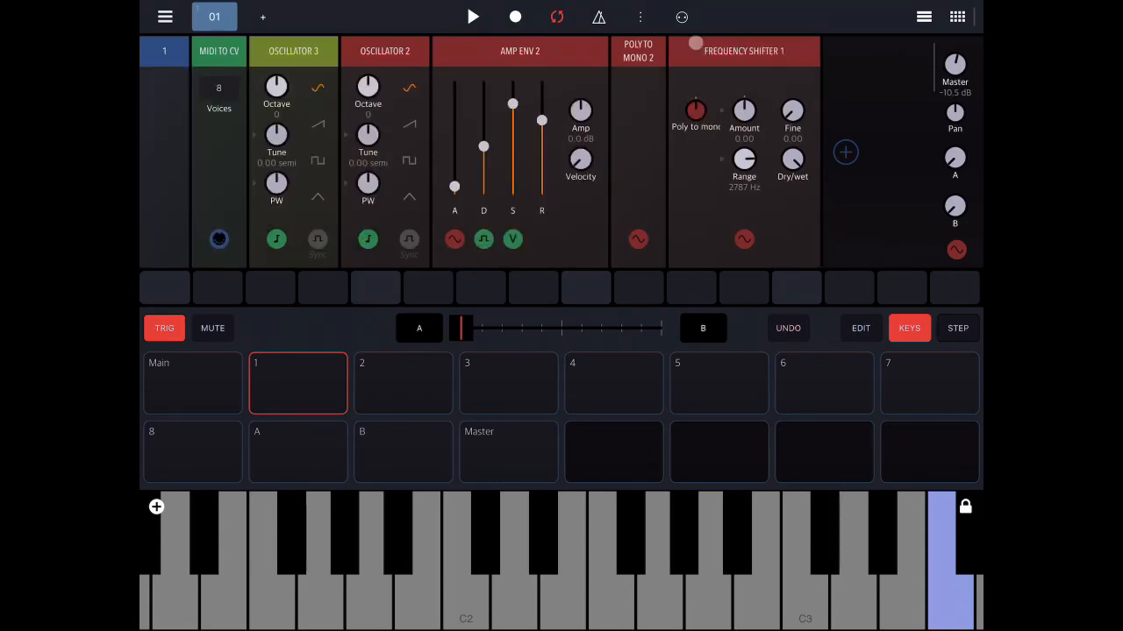
- Play notes and adjust the Poly to Mono self-modulation depth on the frequency shifter
{"action": "left_click", "coordinate": [474, 561]}
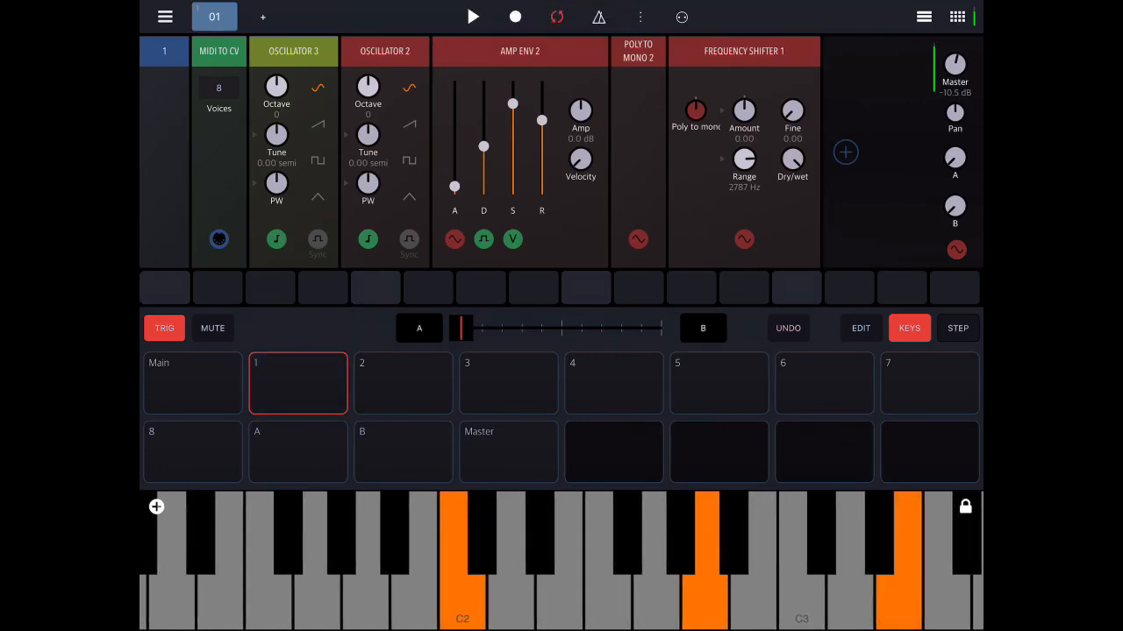
{"action": "left_click", "coordinate": [695, 111]}
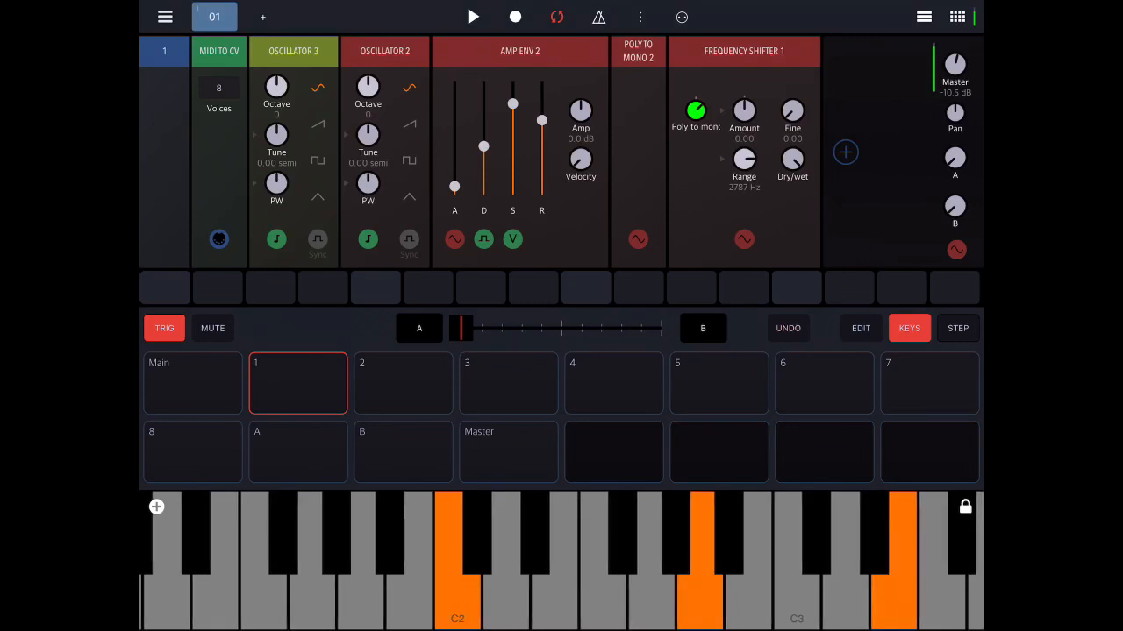
{"action": "left_click_drag", "start_coordinate": [744, 158], "coordinate": [744, 185]}
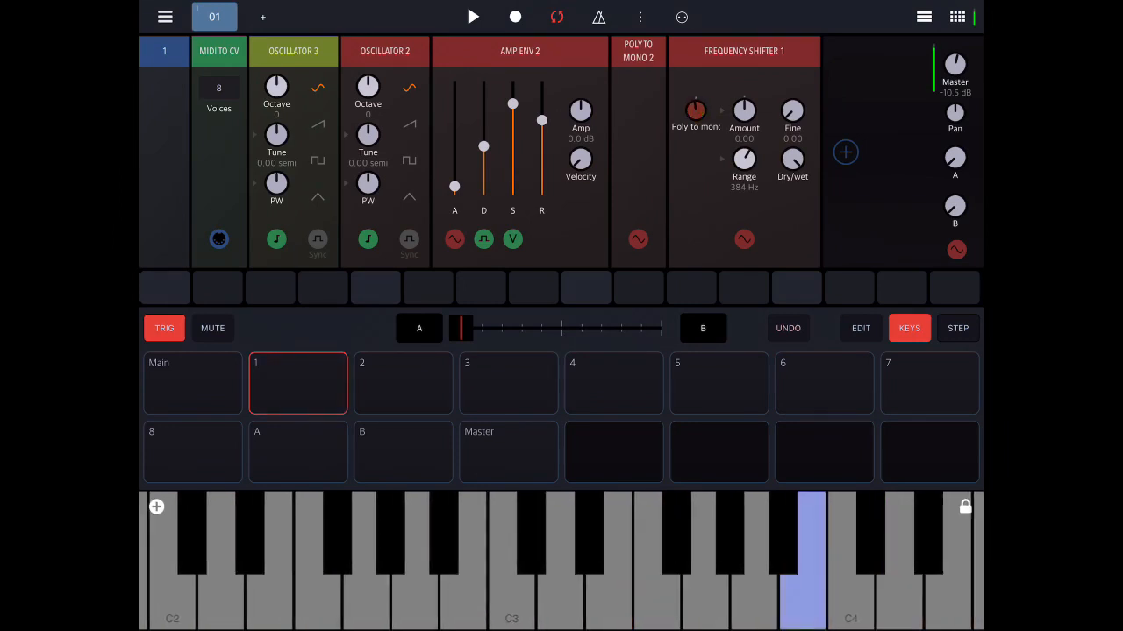
- Replace the Poly to mono modulation with Amp 2 driven by an LFO at about 4.57 Hz
{"action": "left_click", "coordinate": [845, 152]}
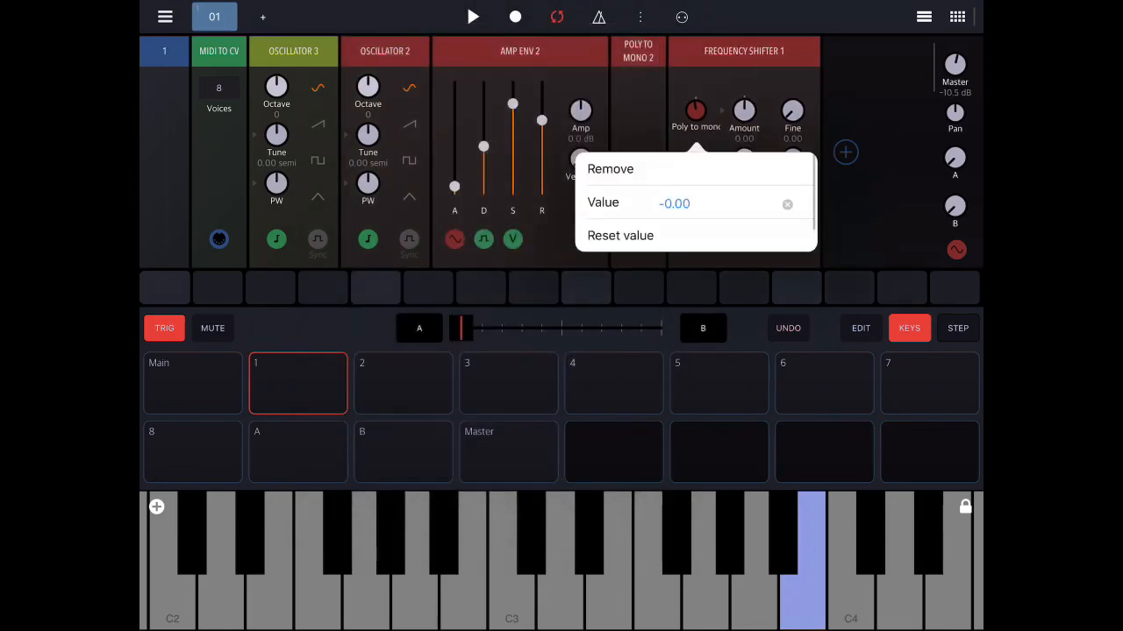
{"action": "left_click", "coordinate": [845, 152]}
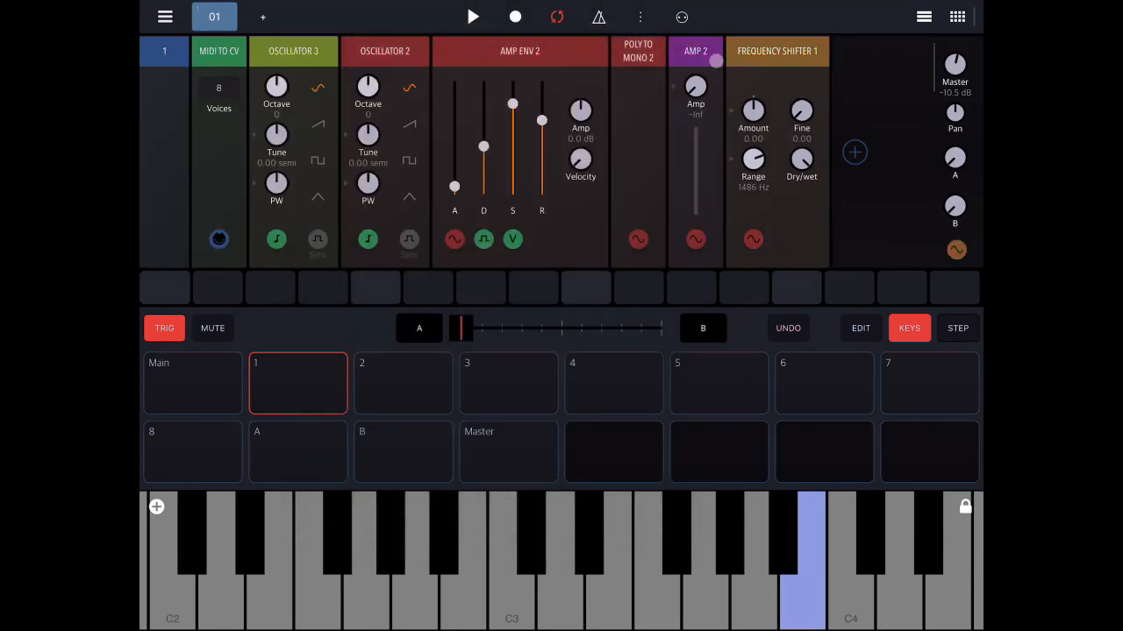
{"action": "left_click", "coordinate": [855, 151]}
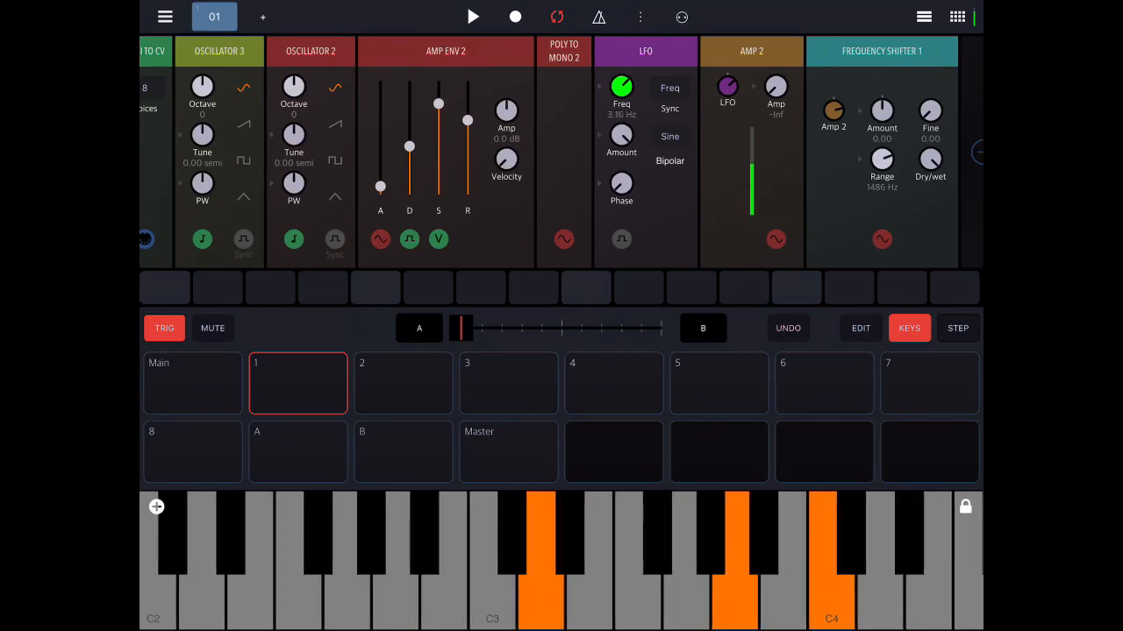
{"action": "left_click_drag", "start_coordinate": [621, 87], "coordinate": [627, 74]}
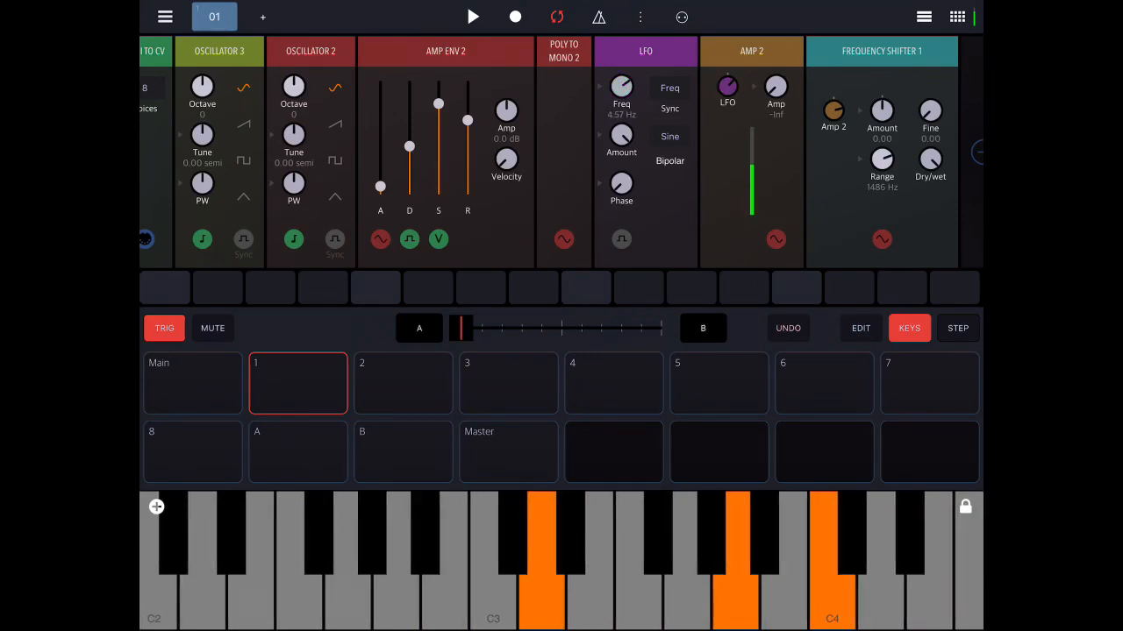